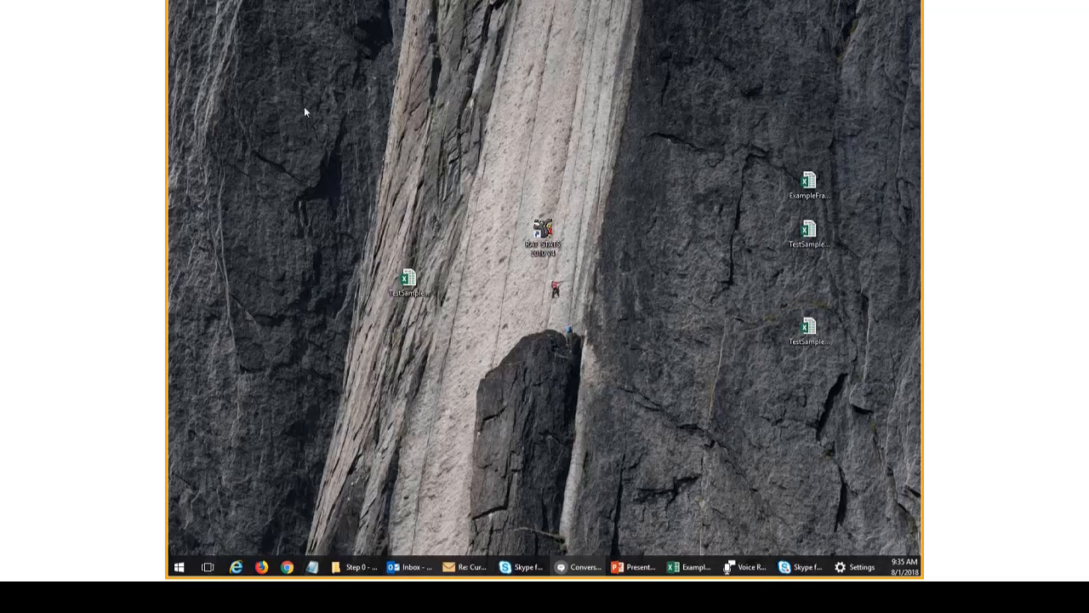
- Launch RAT-STATS 2010 from the desktop and bring up the Random Numbers generator list
{"action": "left_click", "coordinate": [544, 231]}
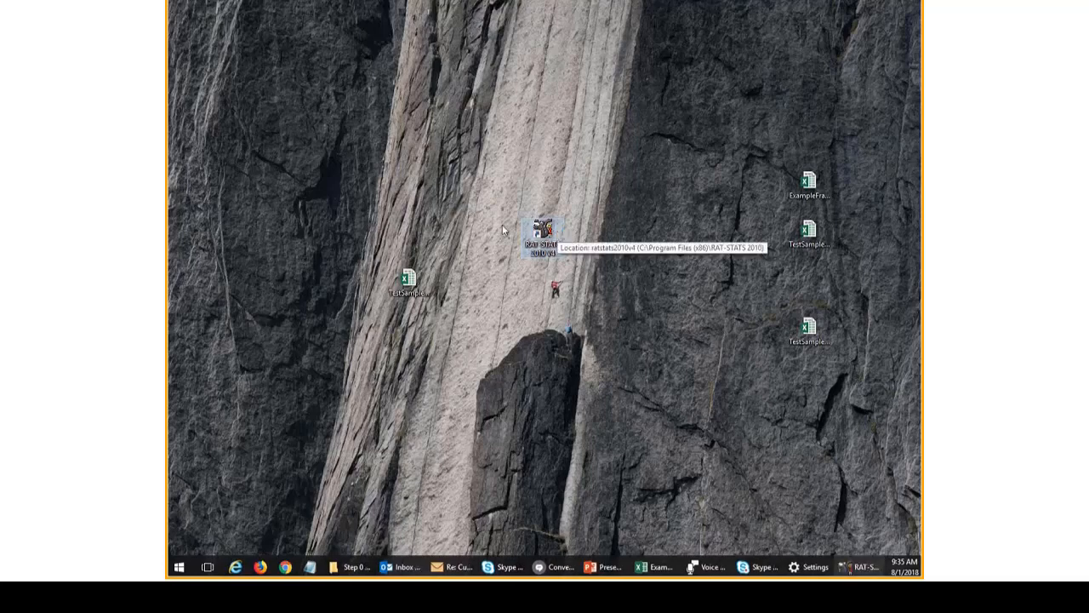
{"action": "double_click", "coordinate": [545, 224]}
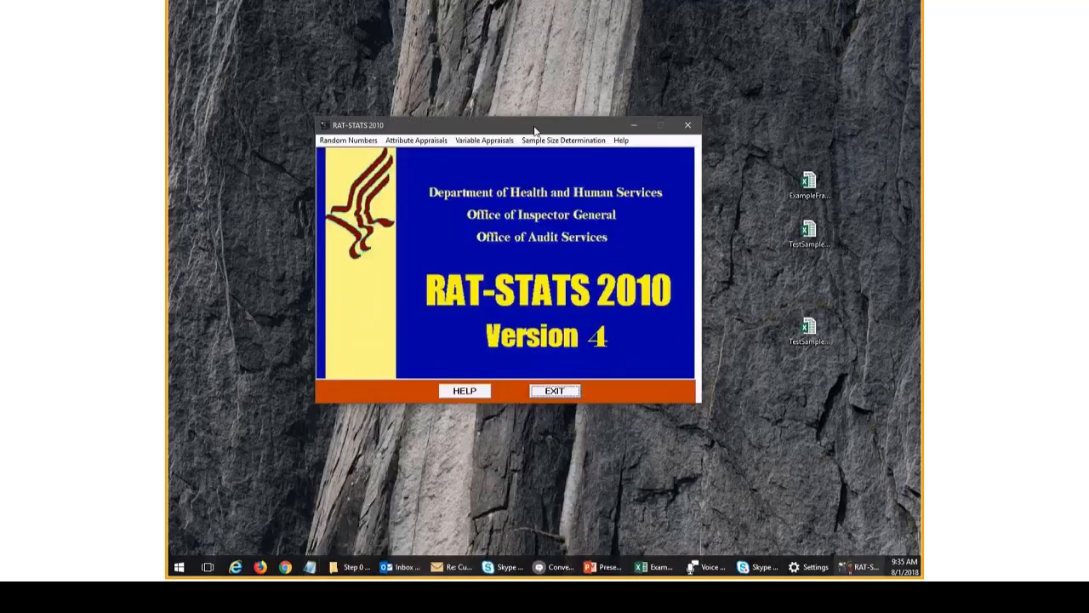
{"action": "mouse_move", "coordinate": [484, 140]}
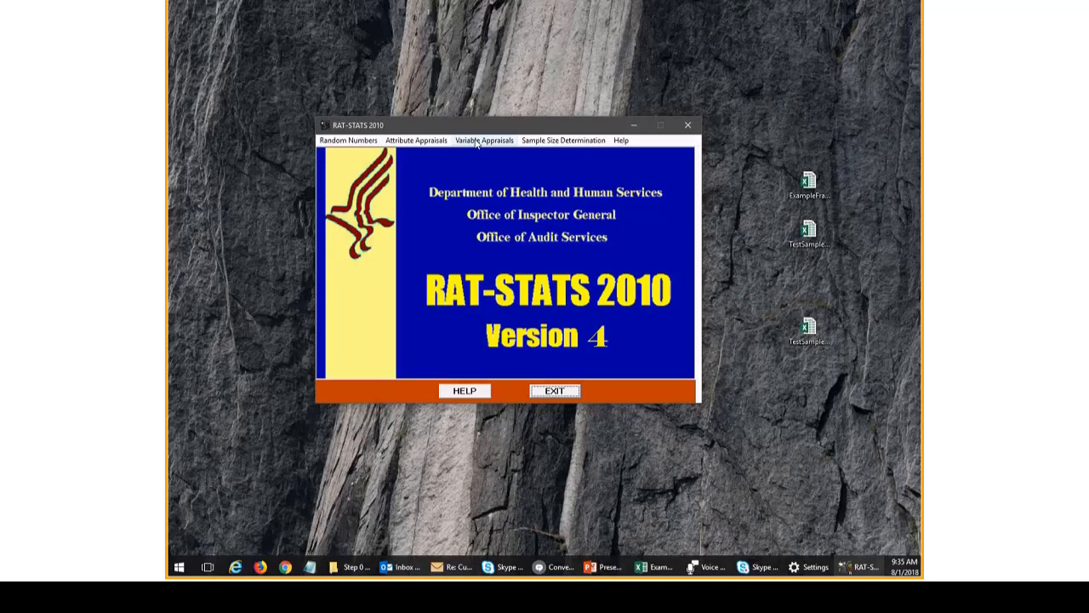
{"action": "left_click", "coordinate": [347, 140]}
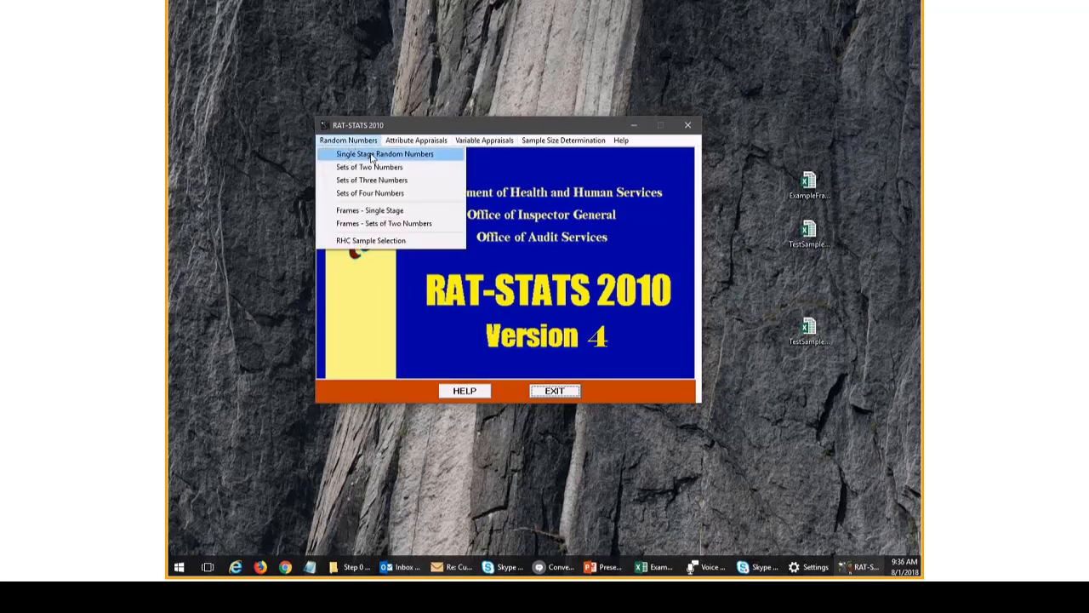
{"action": "mouse_move", "coordinate": [422, 153]}
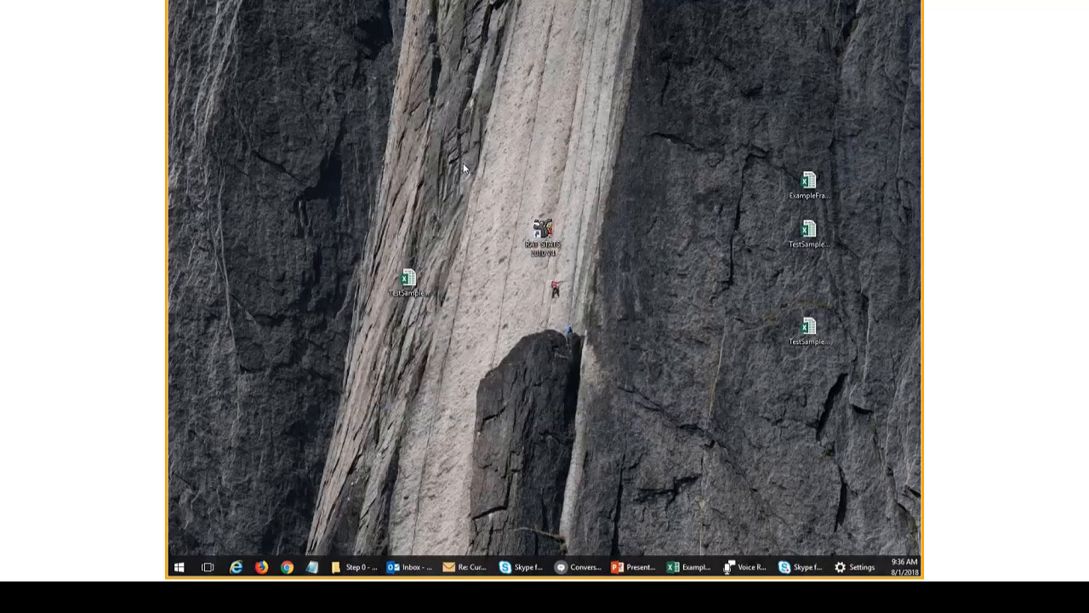
- Start a Single Stage Random Numbers run and leave the seed-number option set to No
{"action": "double_click", "coordinate": [545, 238]}
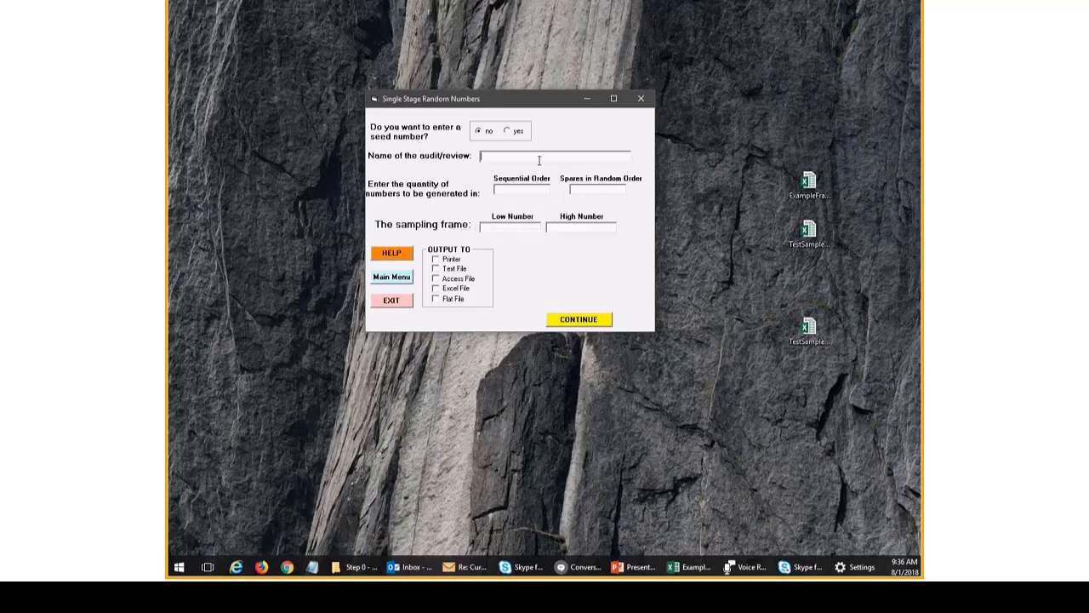
{"action": "mouse_move", "coordinate": [539, 157]}
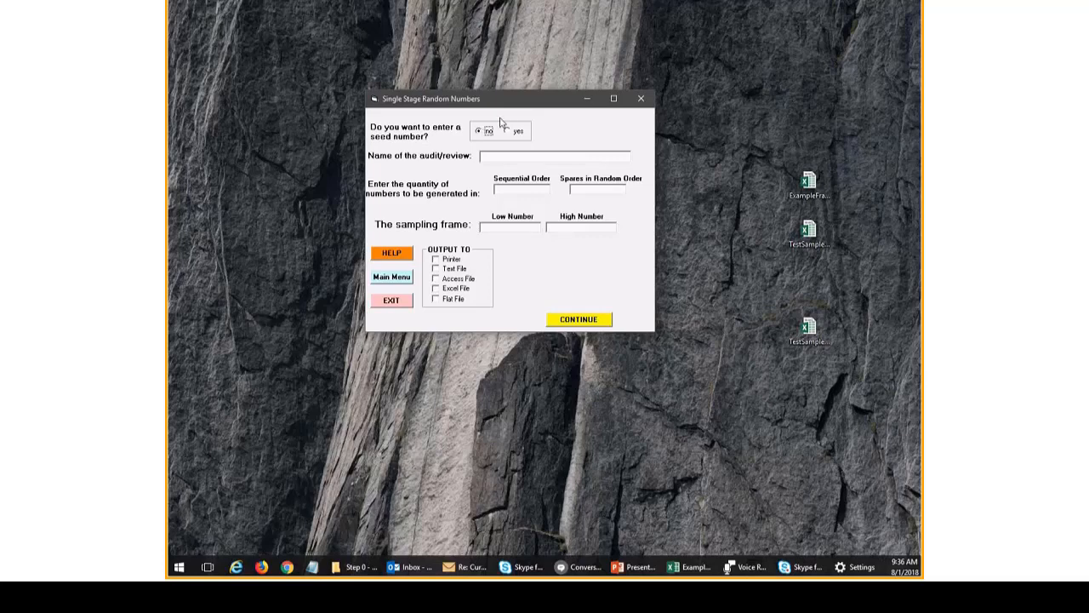
{"action": "left_click", "coordinate": [509, 131]}
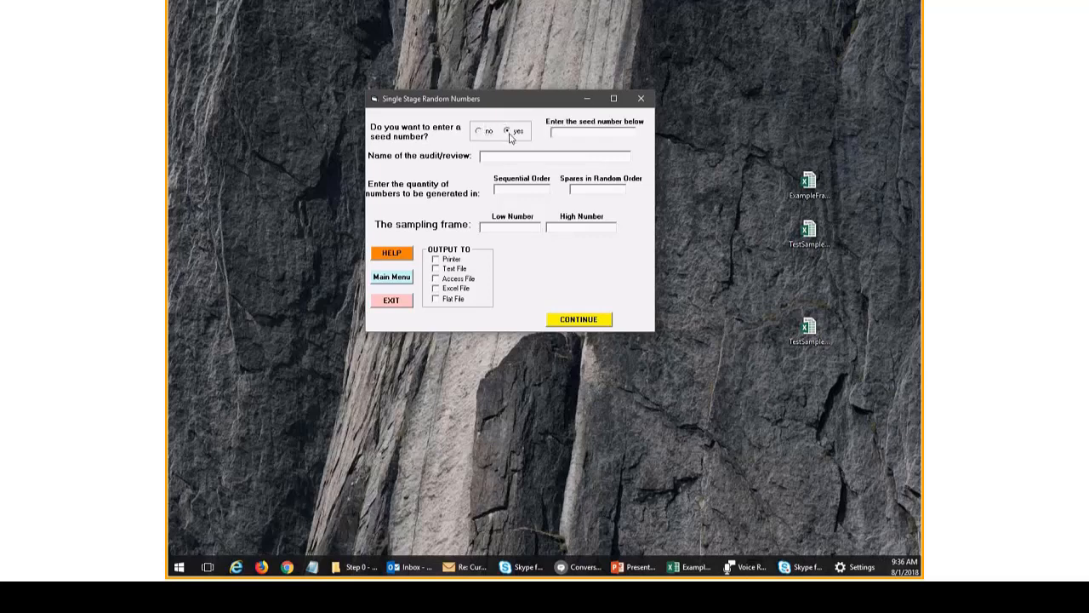
{"action": "left_click", "coordinate": [592, 132]}
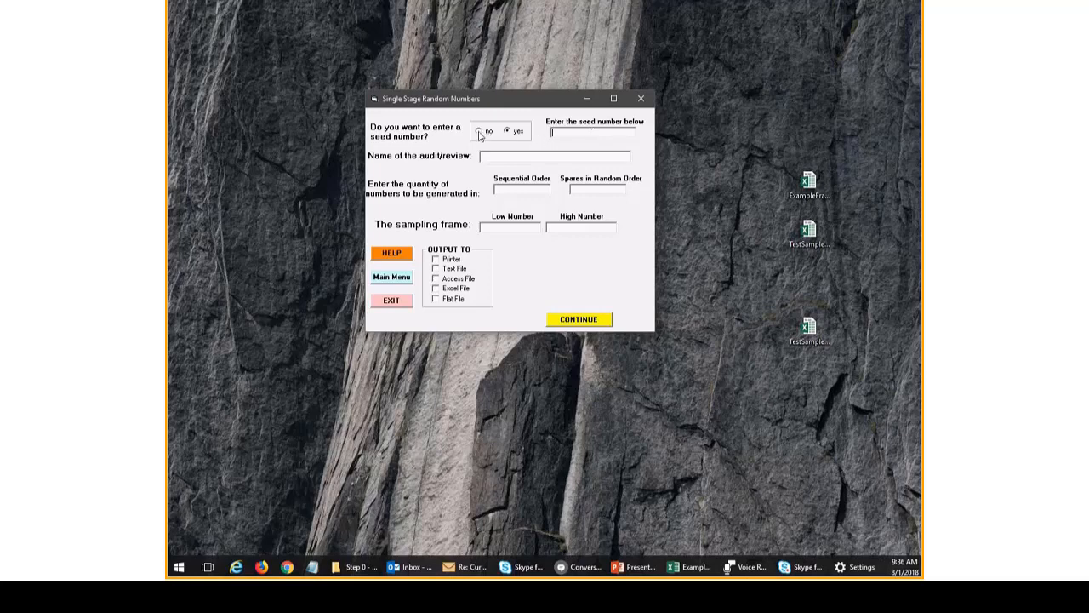
{"action": "left_click", "coordinate": [480, 130]}
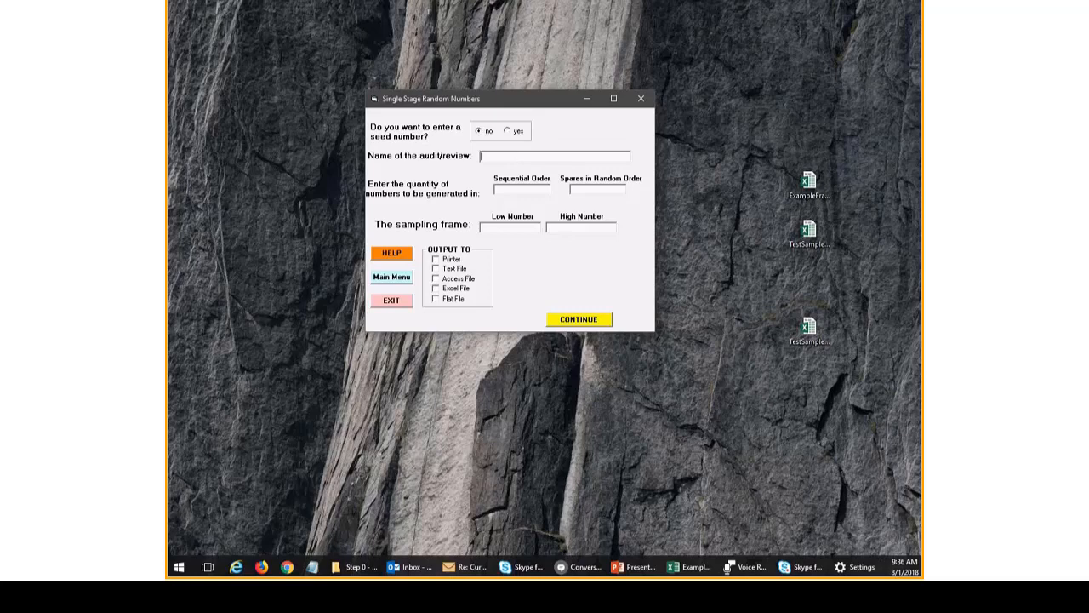
- Name the audit Test and request 100 sequential numbers, 0 spares, low 1, high 108477
{"action": "type", "text": "Test1"}
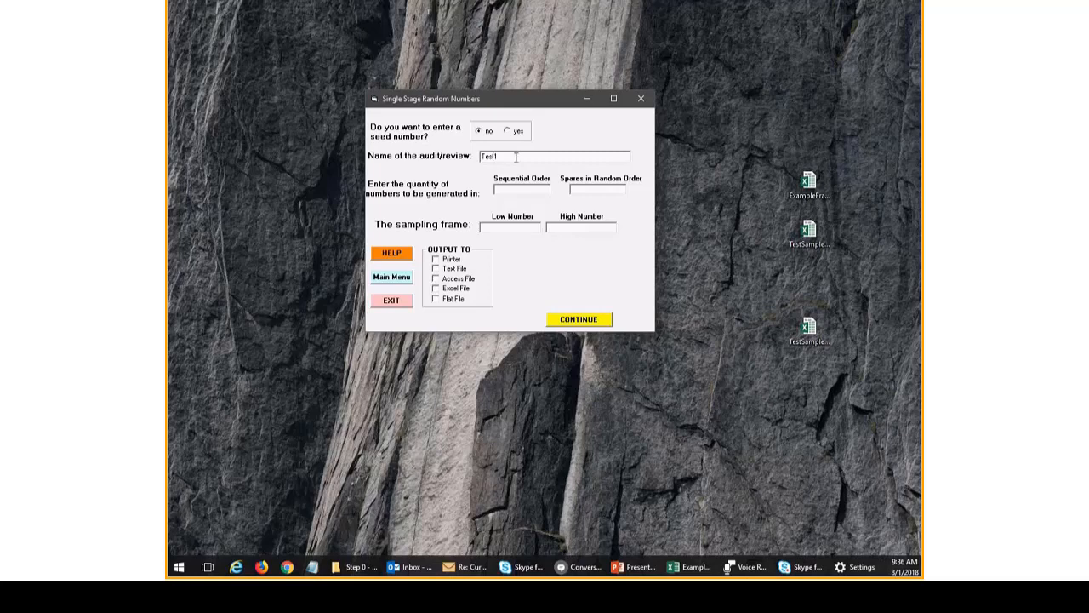
{"action": "double_click", "coordinate": [493, 156]}
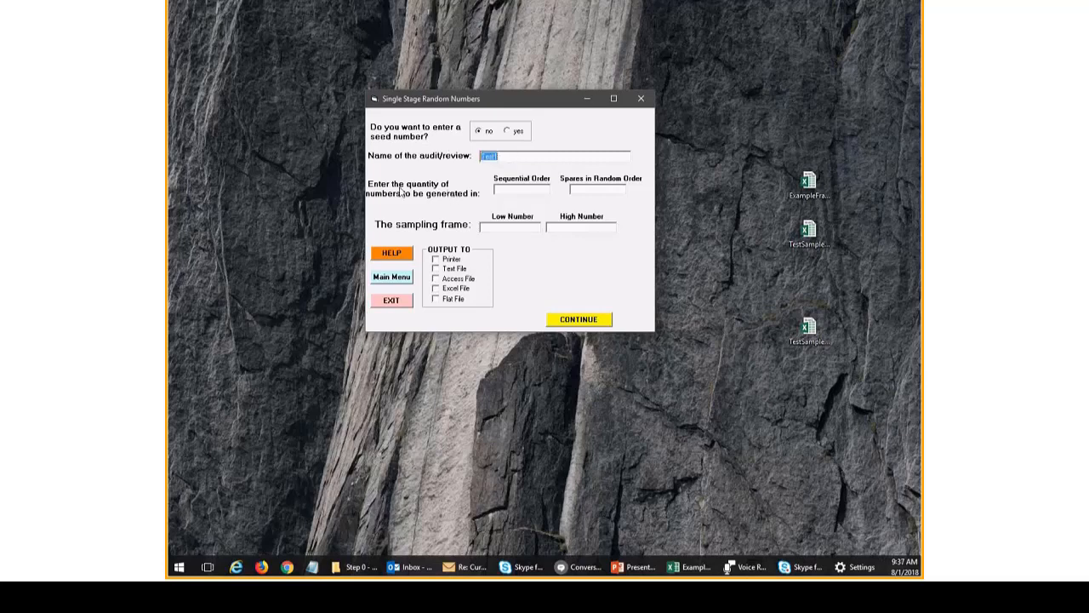
{"action": "mouse_move", "coordinate": [412, 201]}
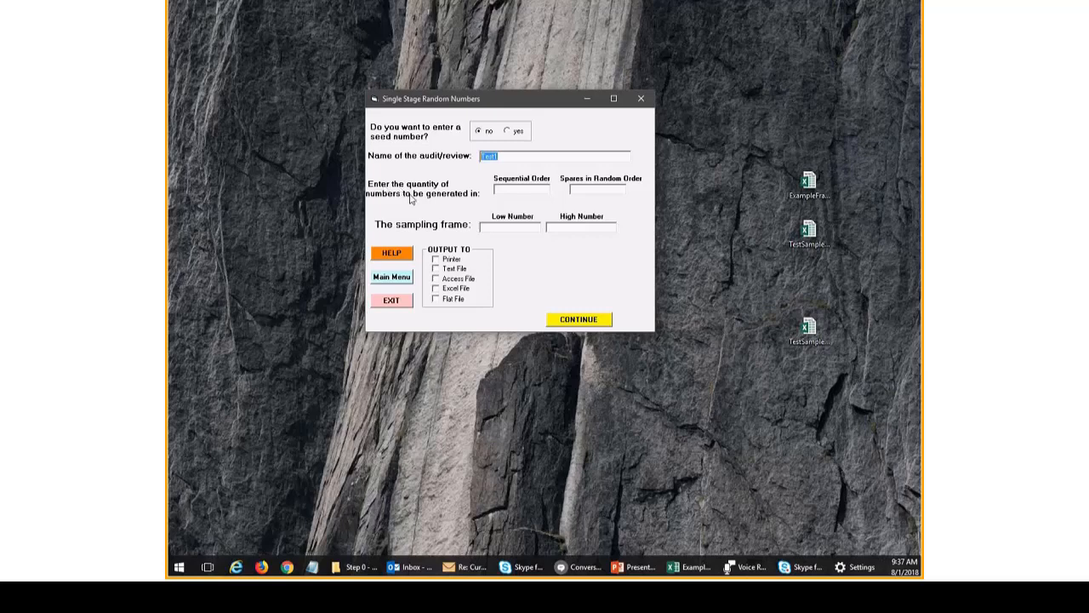
{"action": "mouse_move", "coordinate": [572, 174]}
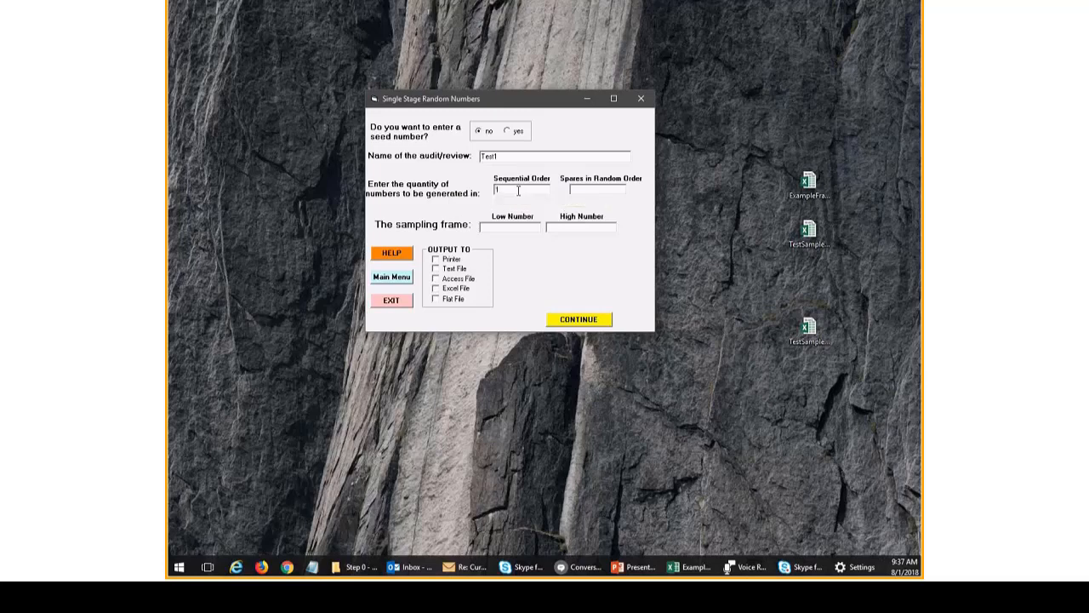
{"action": "type", "text": "100"}
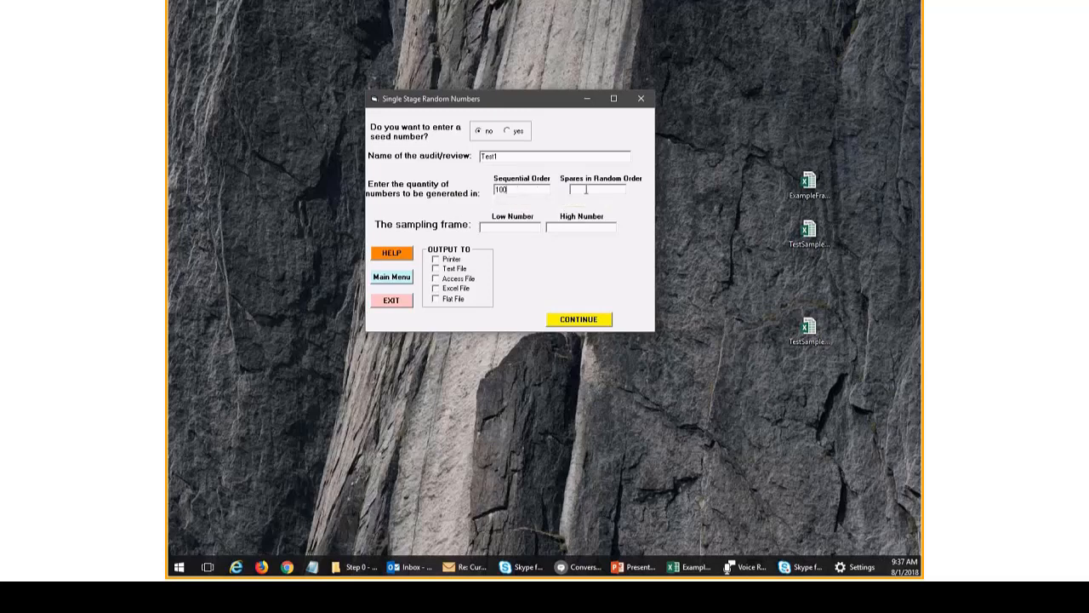
{"action": "mouse_move", "coordinate": [585, 194]}
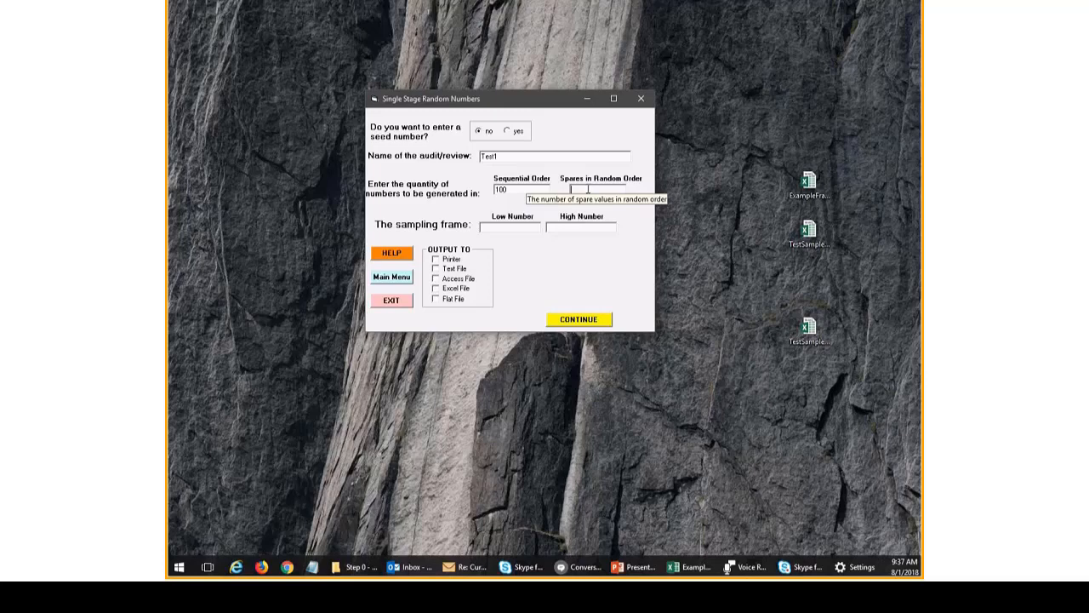
{"action": "type", "text": "0"}
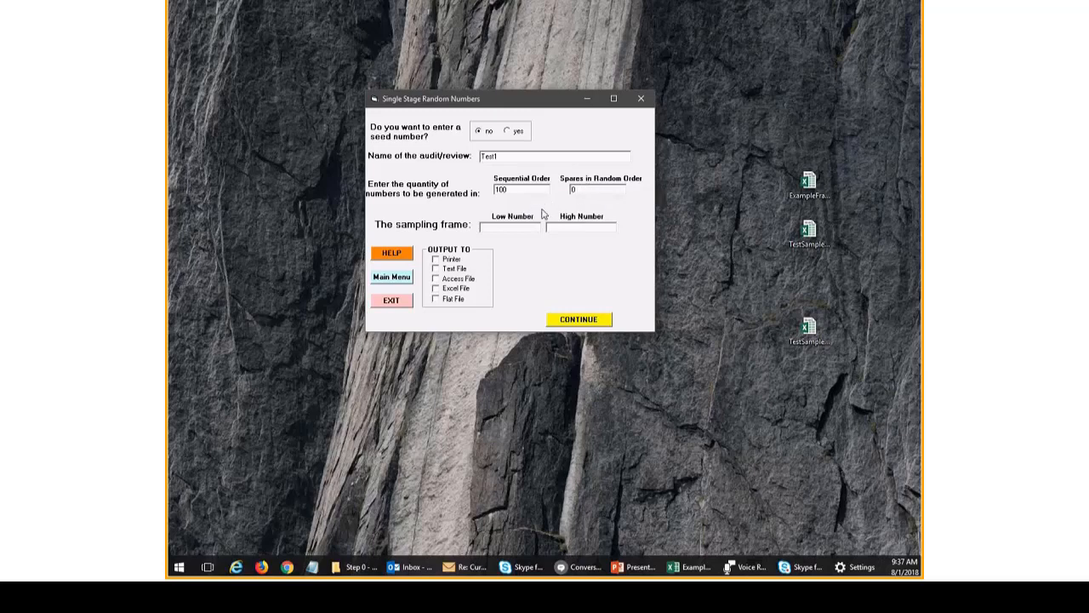
{"action": "mouse_move", "coordinate": [388, 225]}
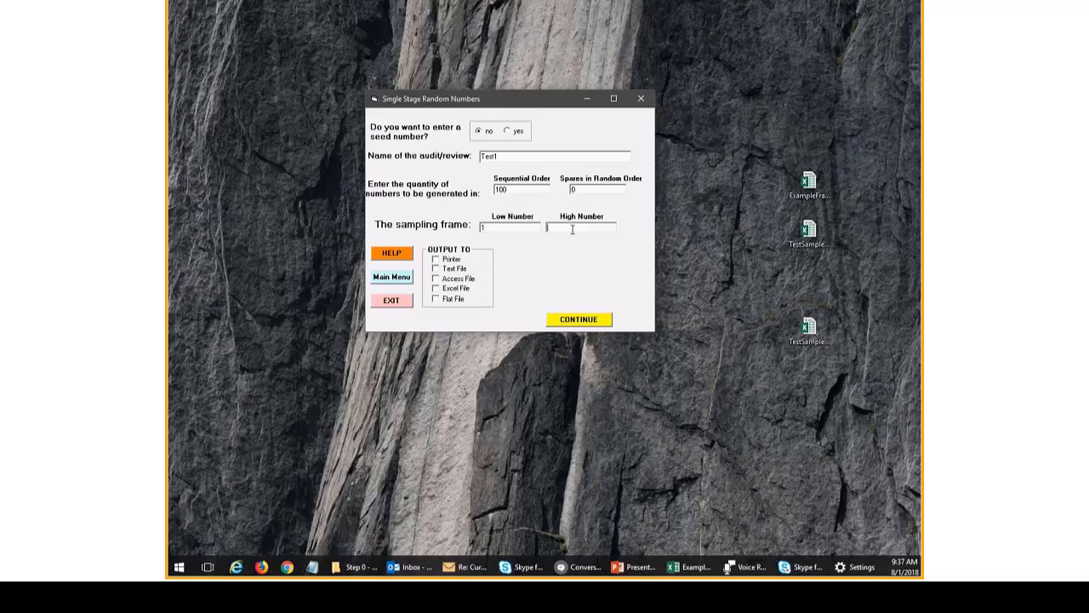
{"action": "type", "text": "1884"}
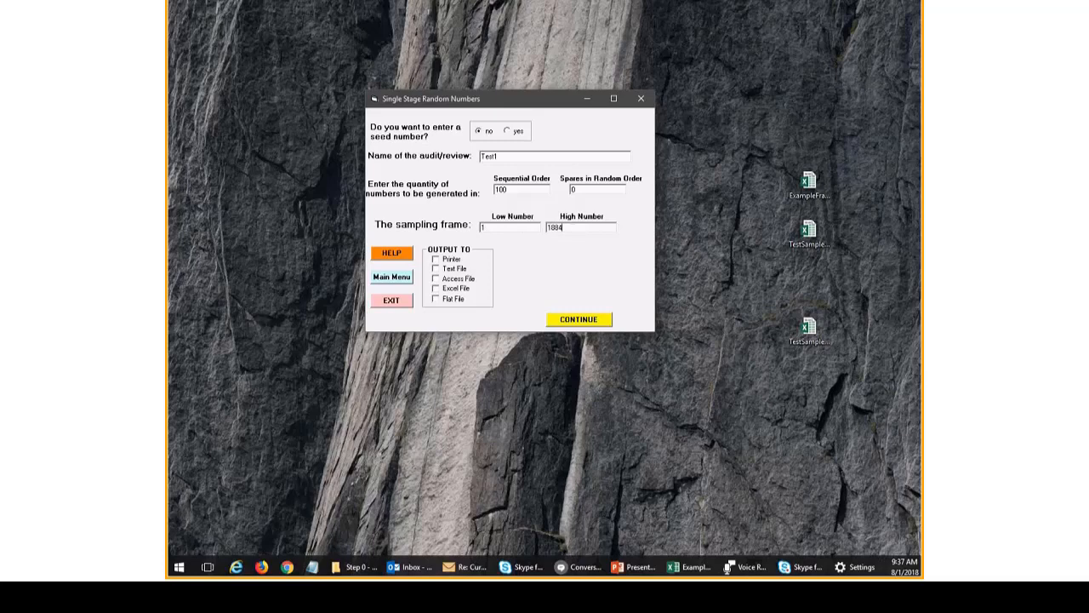
{"action": "type", "text": "108477"}
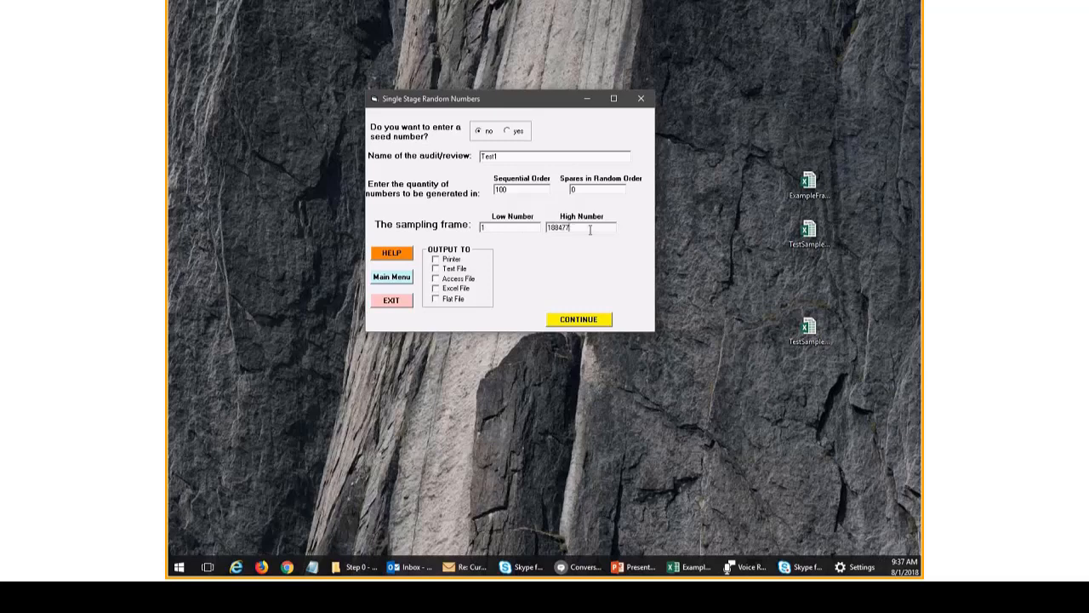
{"action": "mouse_move", "coordinate": [684, 510]}
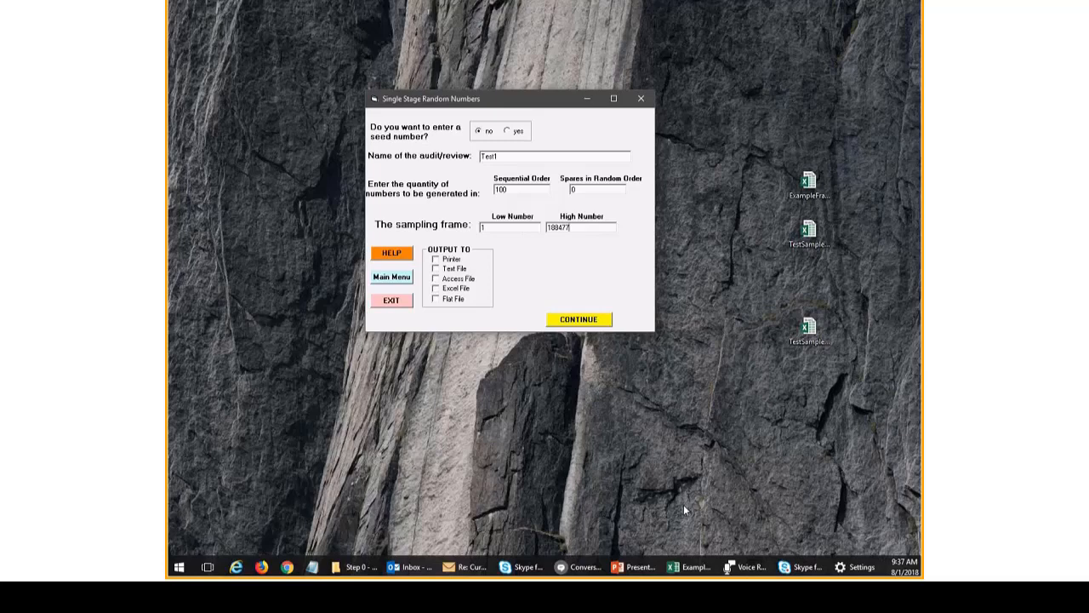
{"action": "mouse_move", "coordinate": [684, 548]}
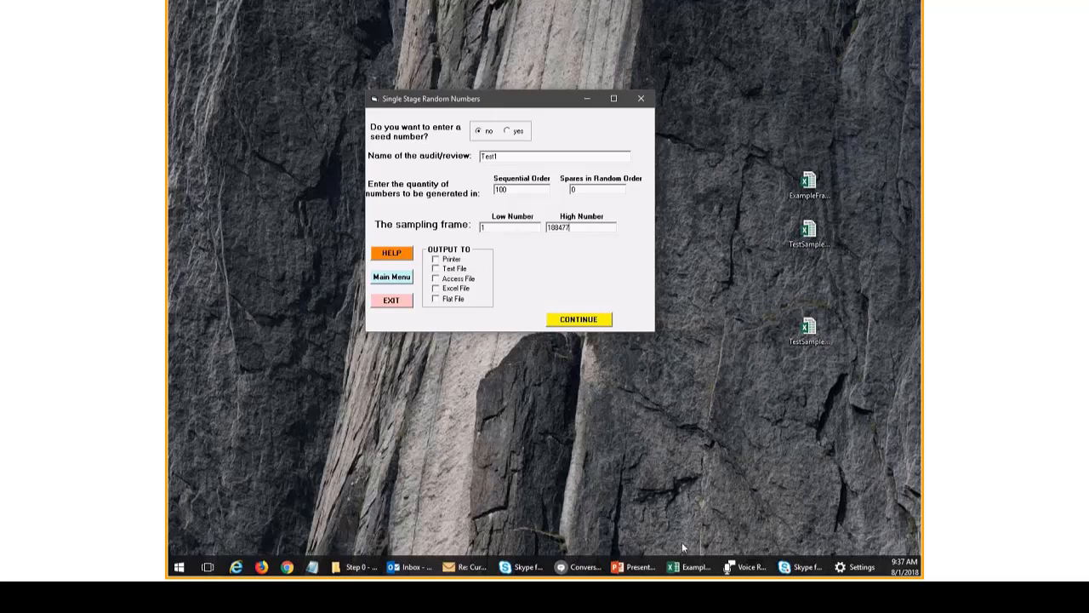
{"action": "mouse_move", "coordinate": [689, 566]}
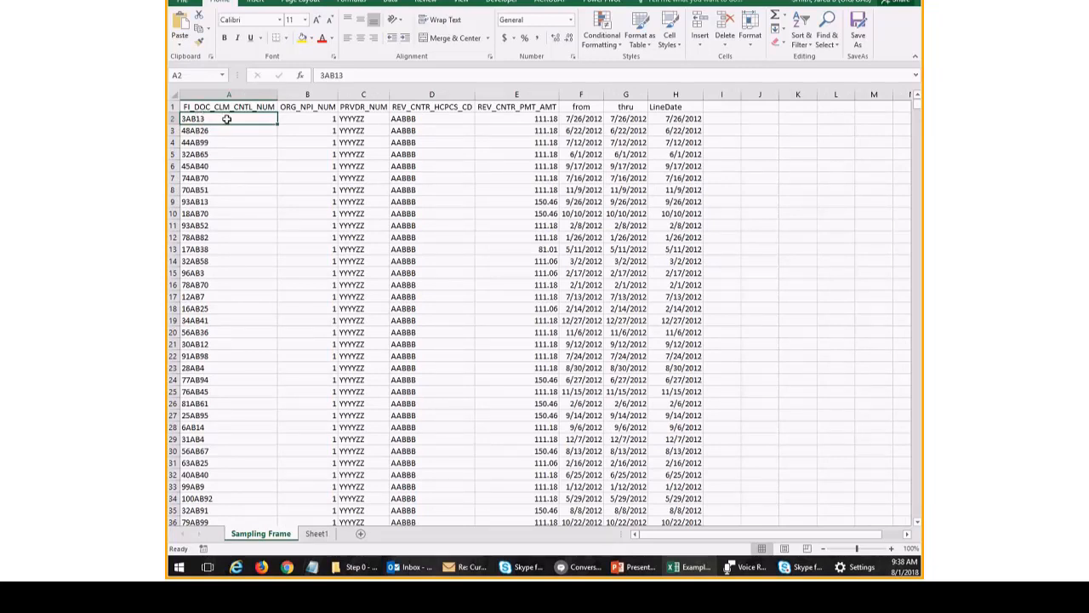
{"action": "mouse_move", "coordinate": [231, 112]}
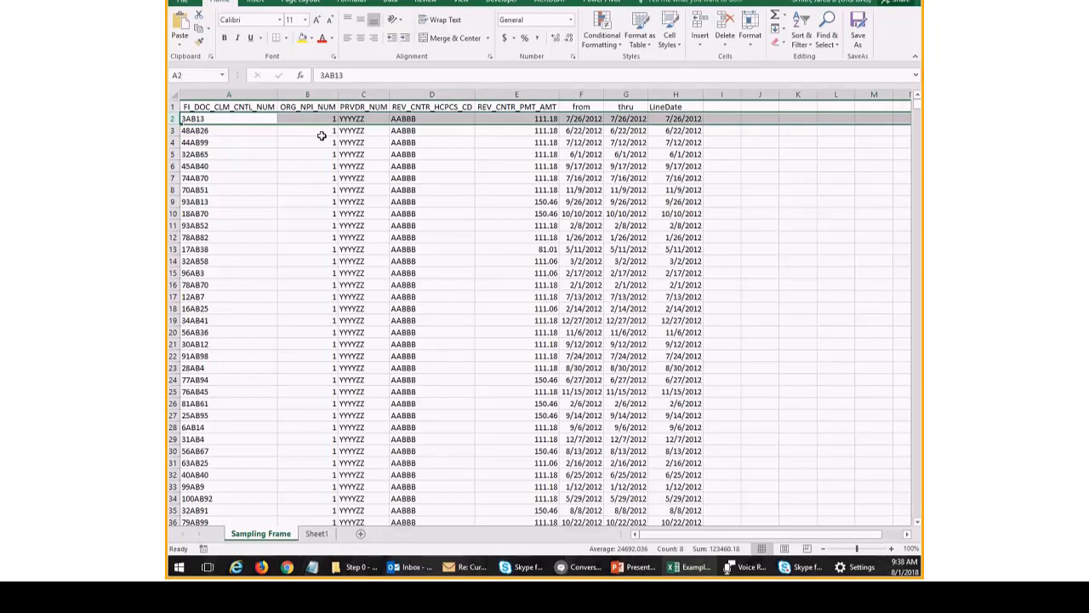
{"action": "mouse_move", "coordinate": [229, 350]}
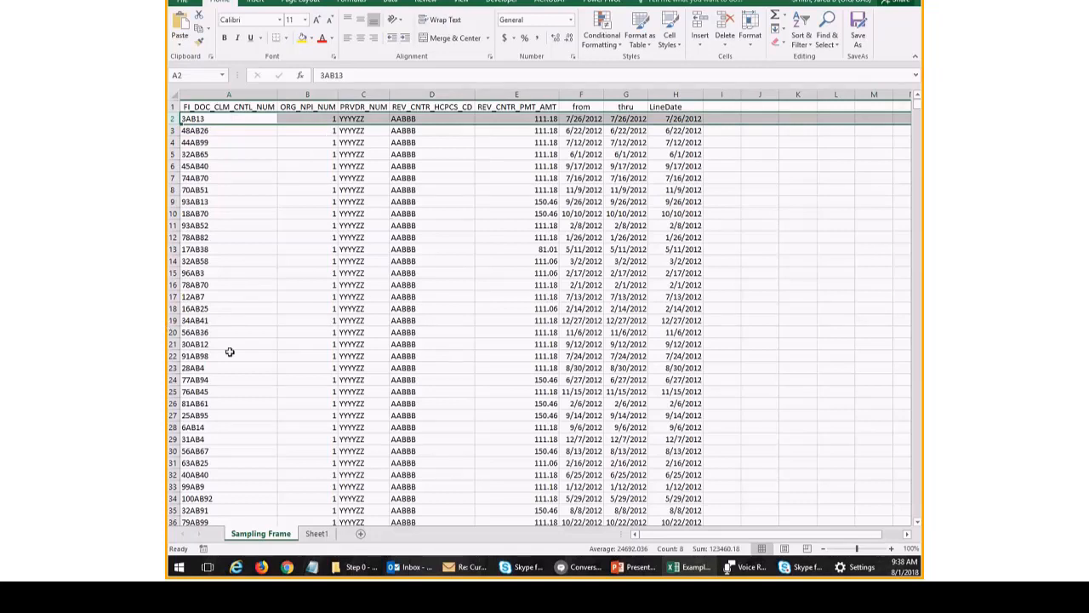
{"action": "mouse_move", "coordinate": [471, 199]}
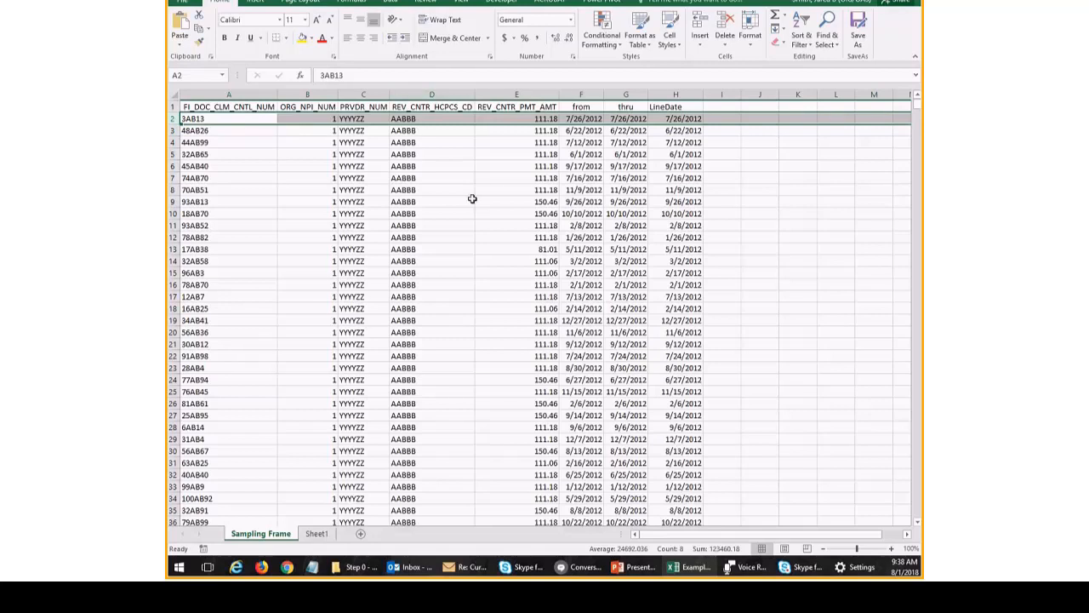
- Select the claim 45AB40 record in row 6 of the Sampling Frame sheet
{"action": "left_click", "coordinate": [174, 119]}
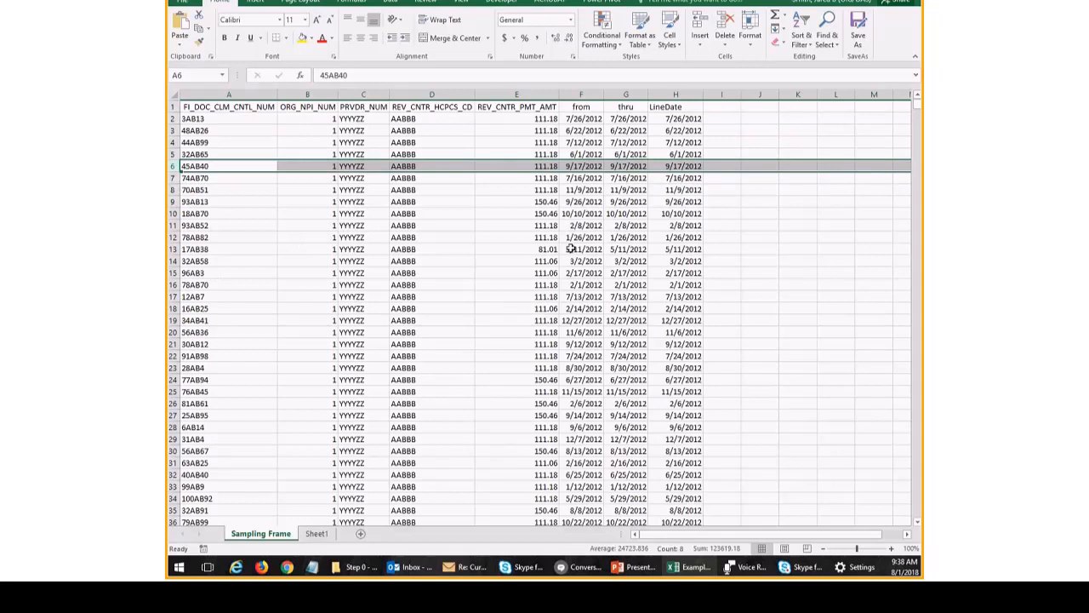
{"action": "mouse_move", "coordinate": [575, 236]}
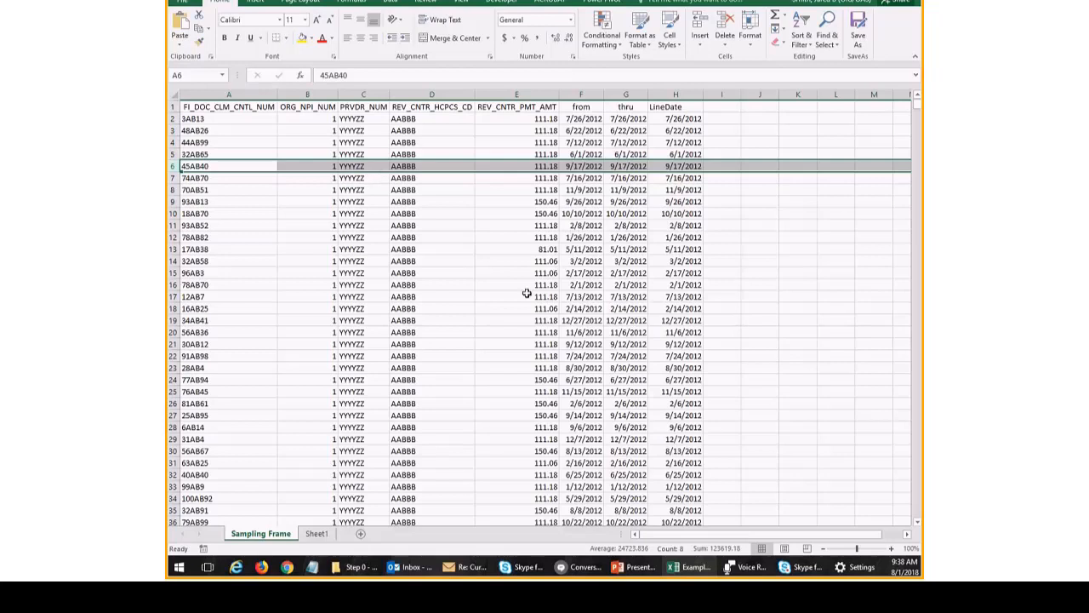
{"action": "left_click", "coordinate": [229, 106]}
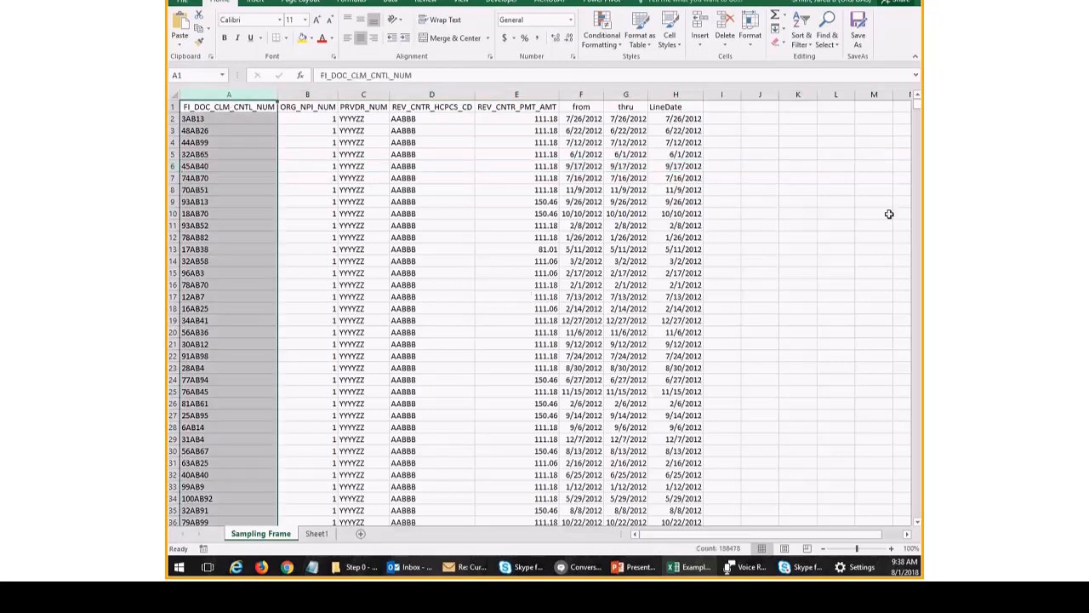
{"action": "right_click", "coordinate": [231, 110]}
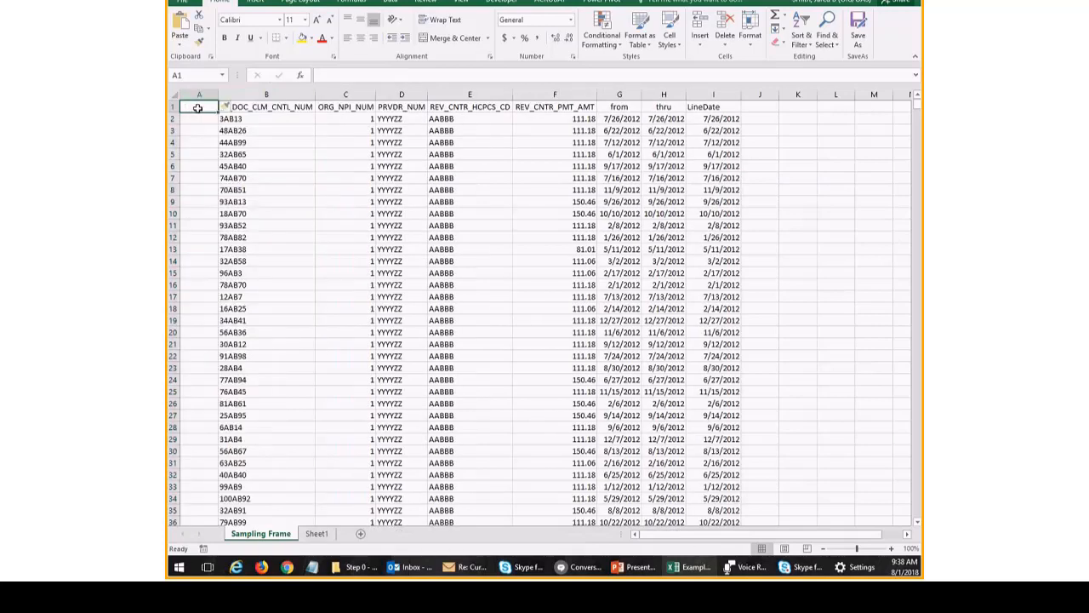
{"action": "type", "text": "Record Nu"}
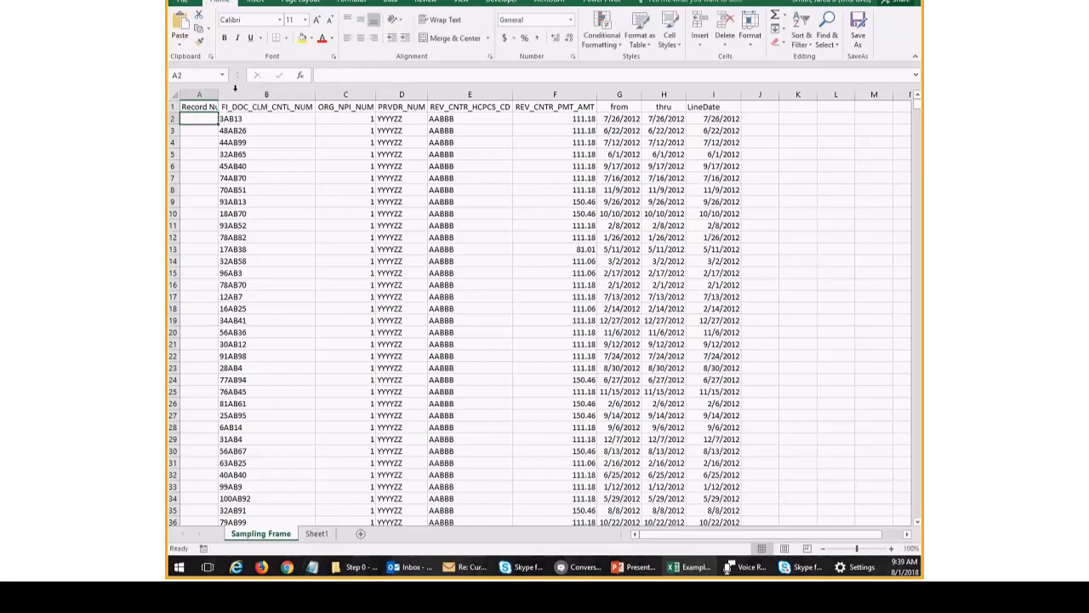
{"action": "mouse_move", "coordinate": [225, 88]}
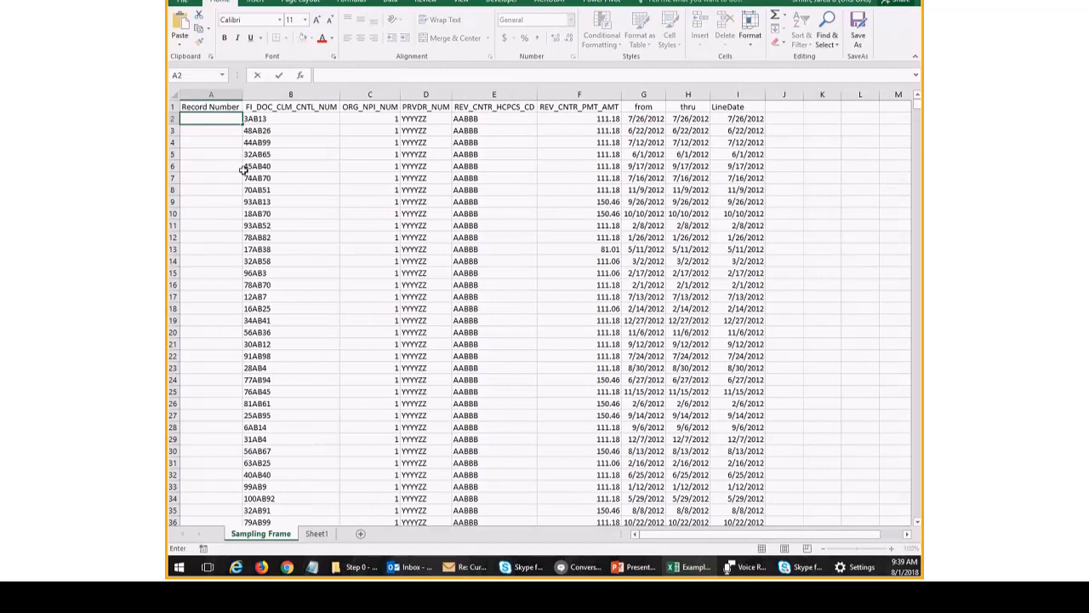
{"action": "type", "text": "3"}
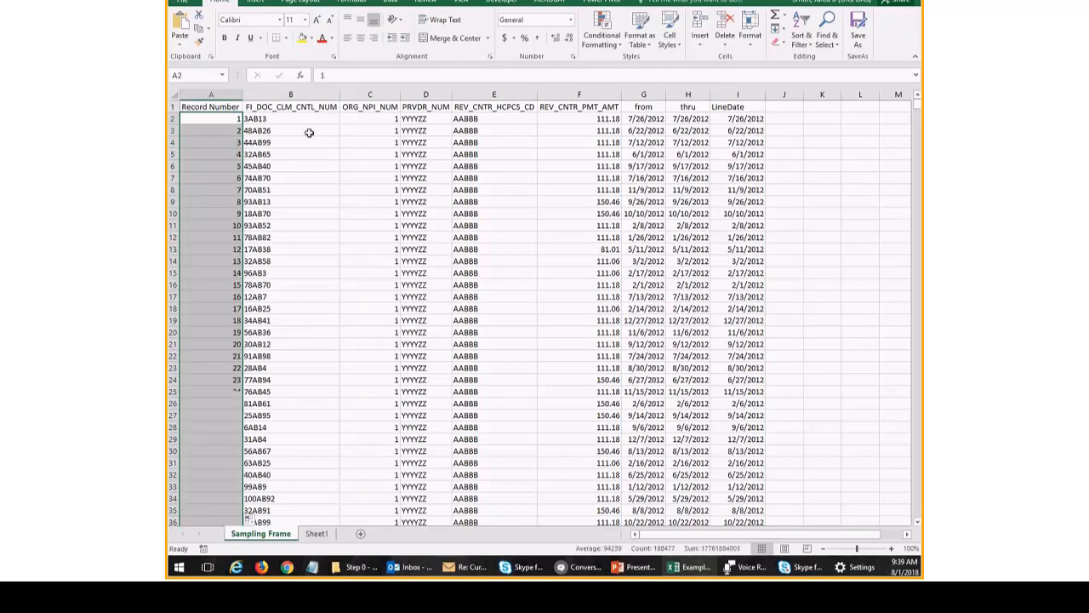
{"action": "scroll", "scroll_direction": "down", "scroll_amount": 3}
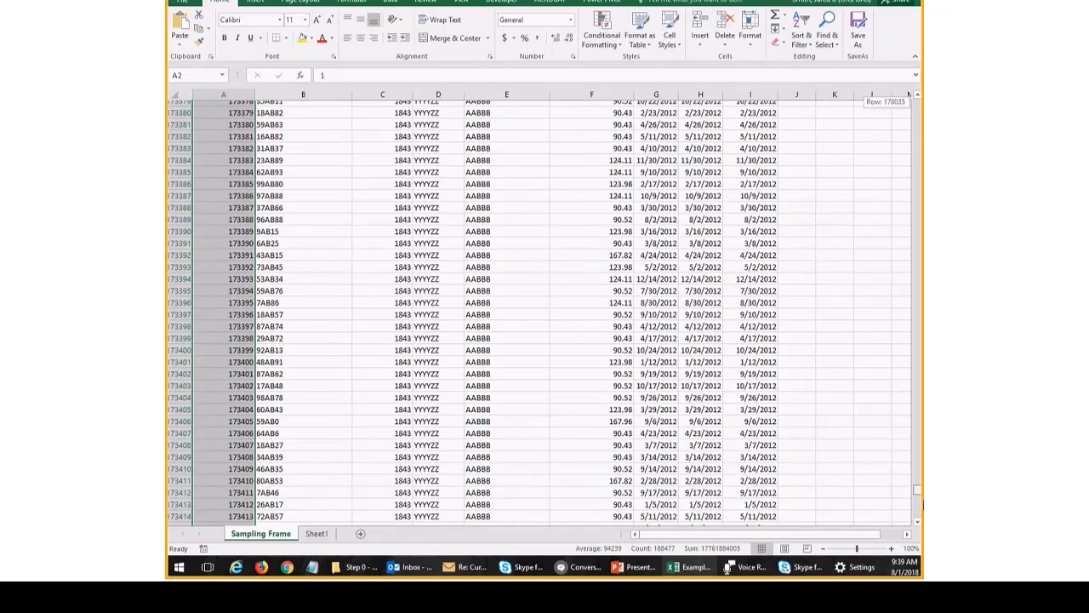
{"action": "key", "text": "ctrl+Home"}
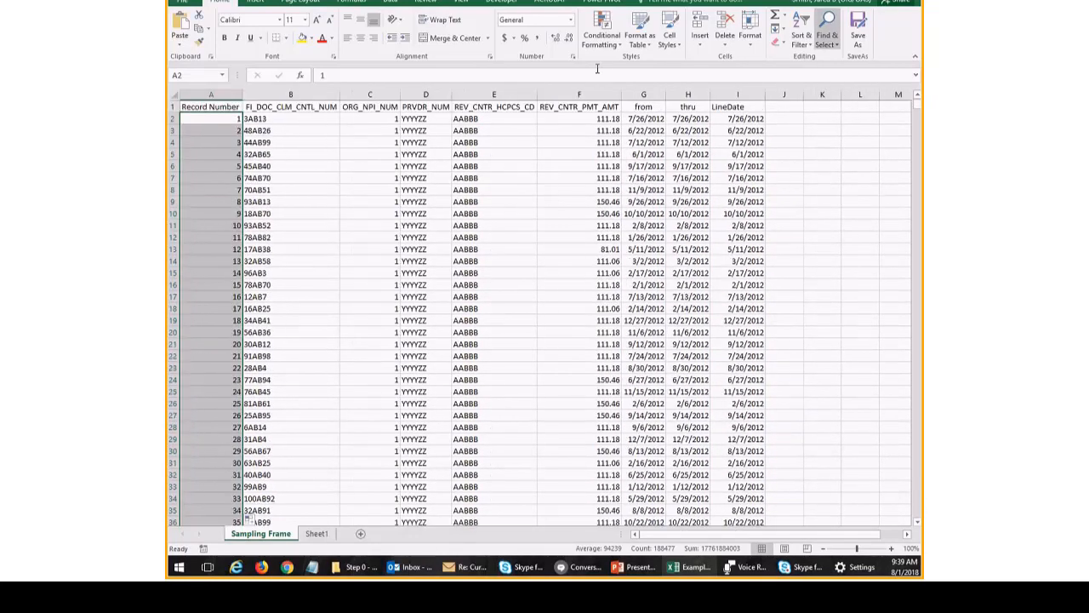
{"action": "left_click", "coordinate": [173, 129]}
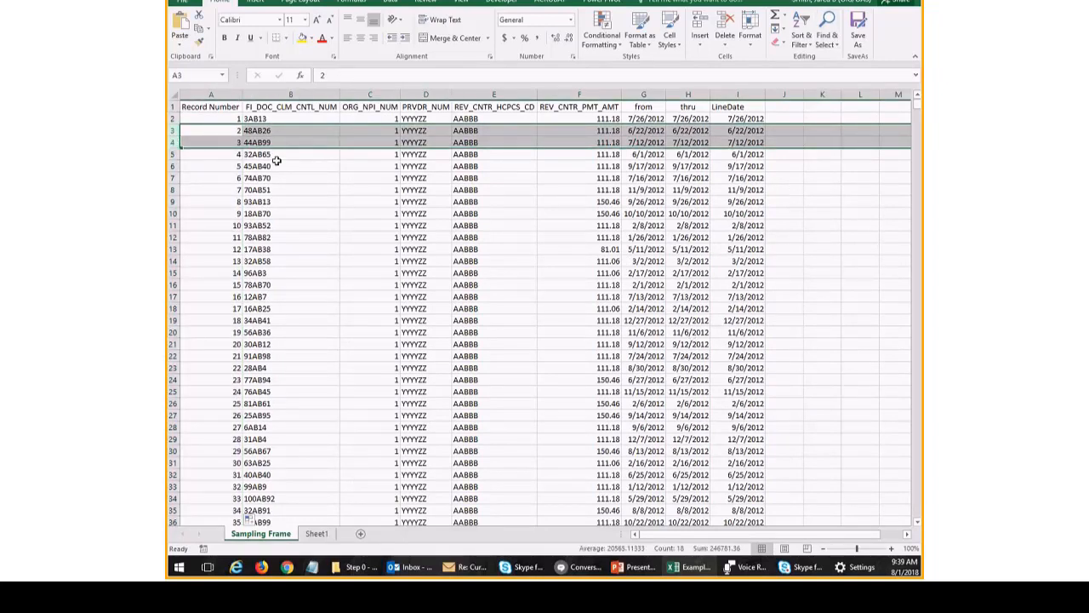
{"action": "left_click", "coordinate": [290, 224]}
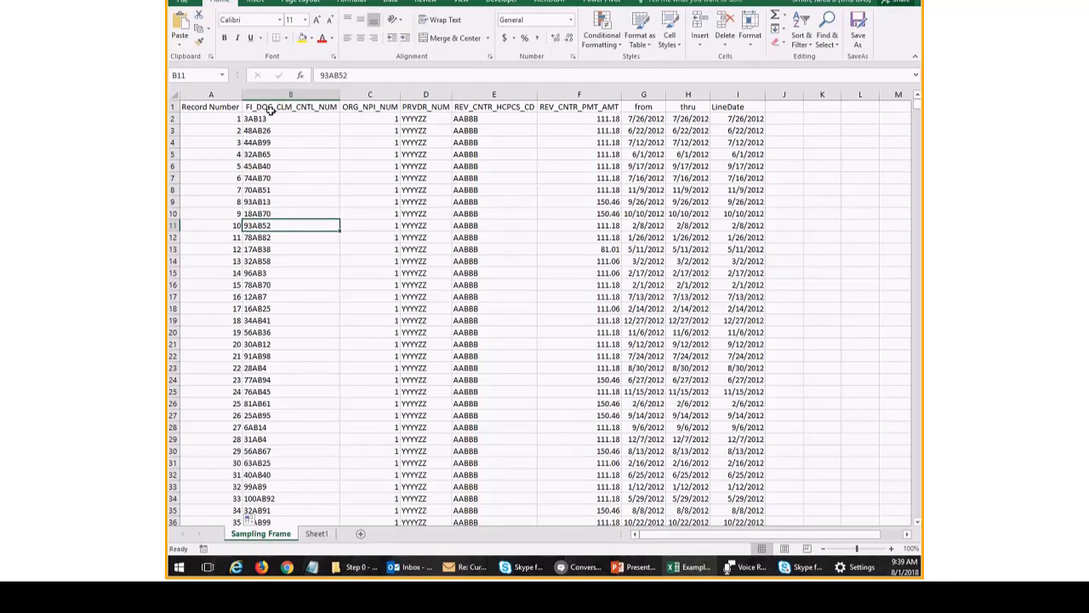
{"action": "left_click", "coordinate": [208, 105]}
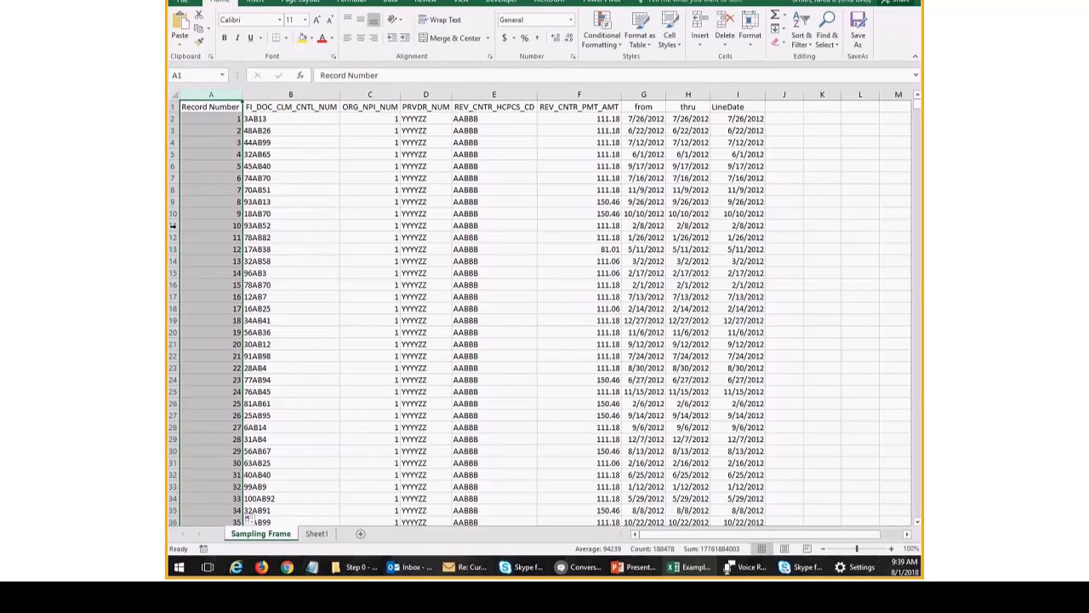
{"action": "left_click", "coordinate": [207, 224]}
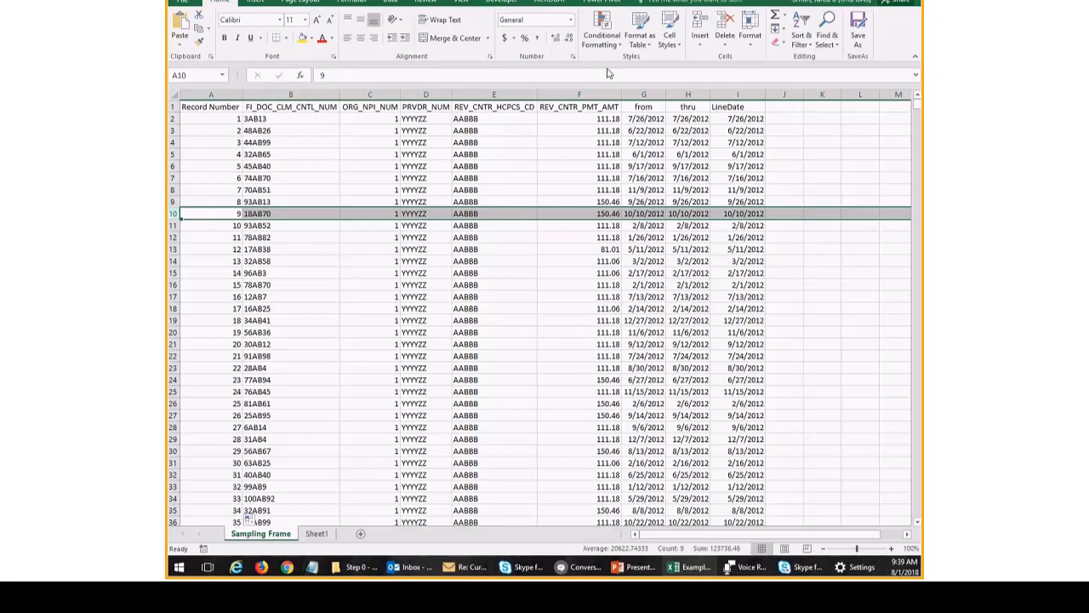
{"action": "mouse_move", "coordinate": [310, 139]}
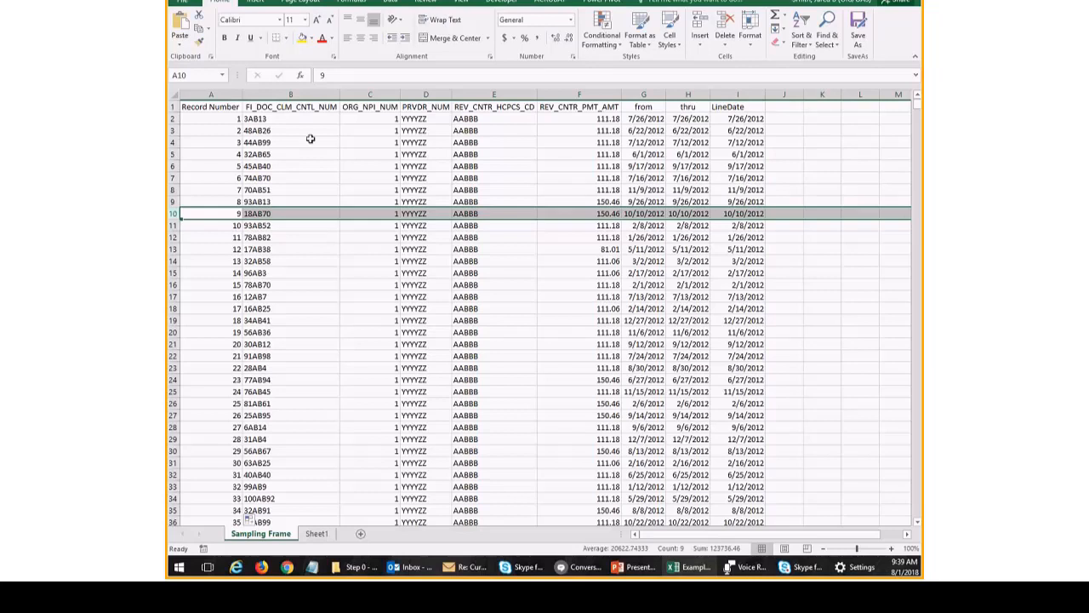
{"action": "mouse_move", "coordinate": [366, 116]}
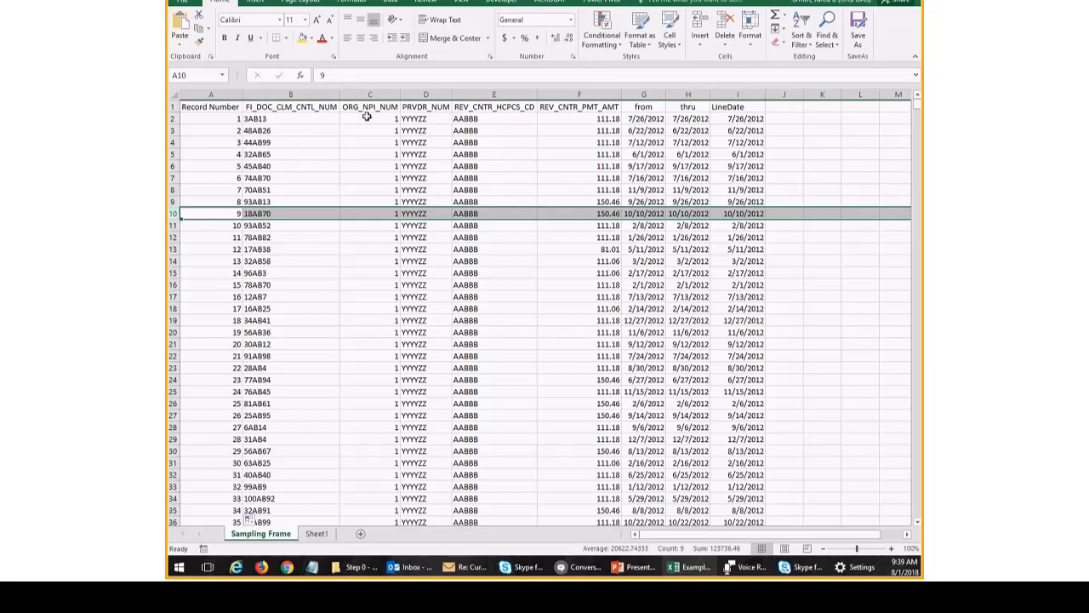
{"action": "left_click", "coordinate": [209, 119]}
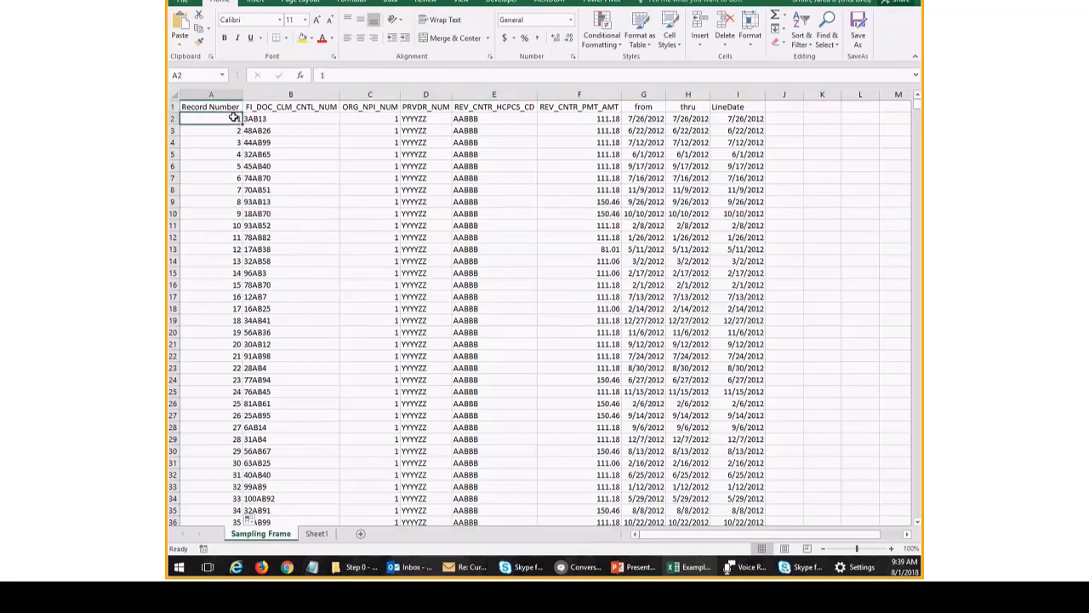
{"action": "left_click_drag", "start_coordinate": [211, 119], "coordinate": [211, 343]}
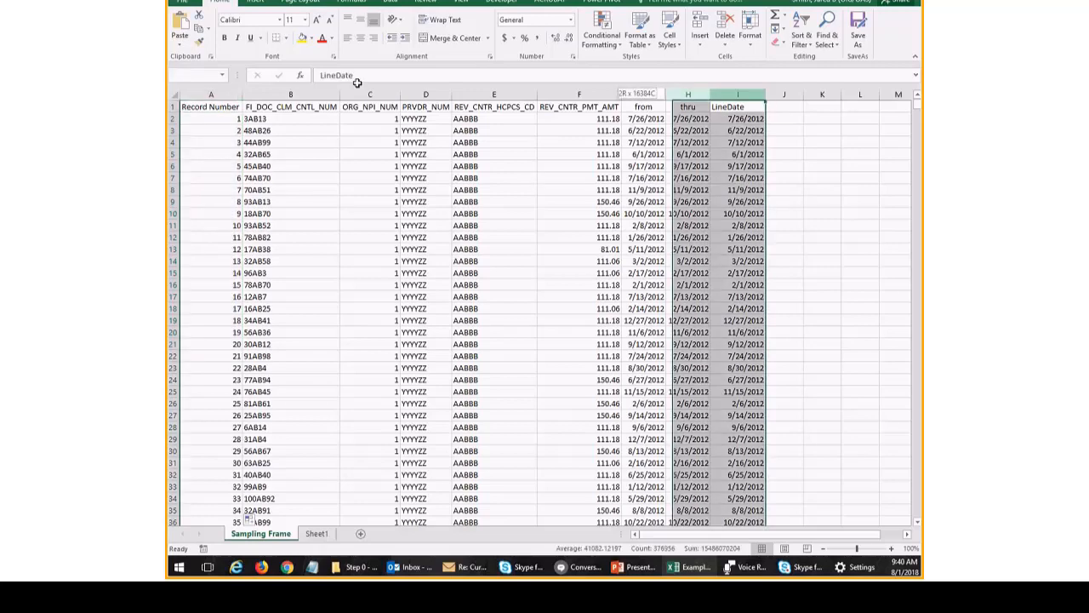
{"action": "left_click", "coordinate": [422, 190]}
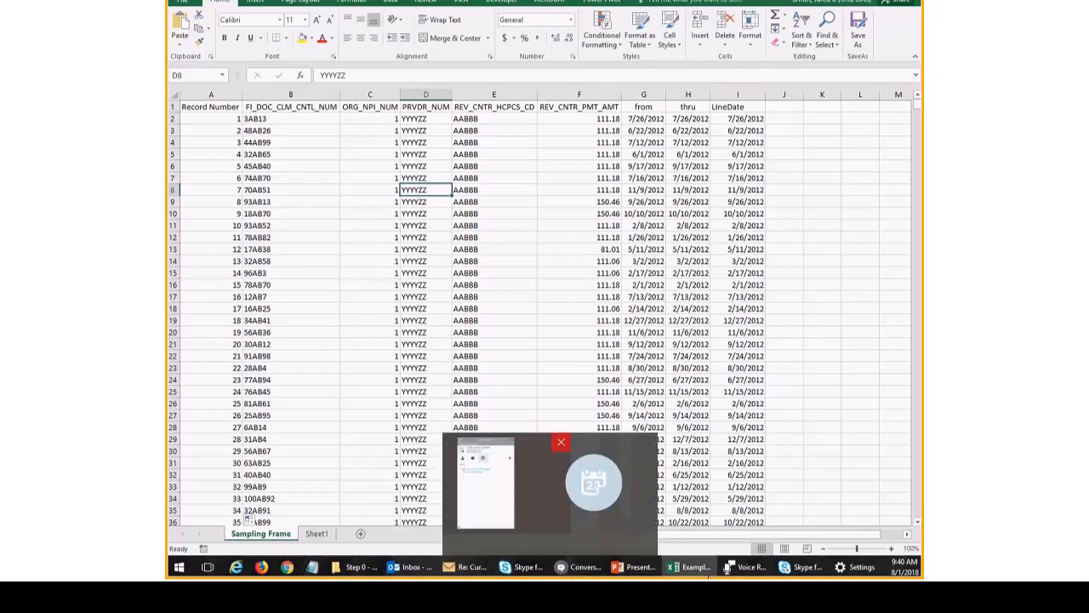
- Back in RAT-STATS, send output to an Excel file, confirm its name and run the generator
{"action": "left_click", "coordinate": [562, 441]}
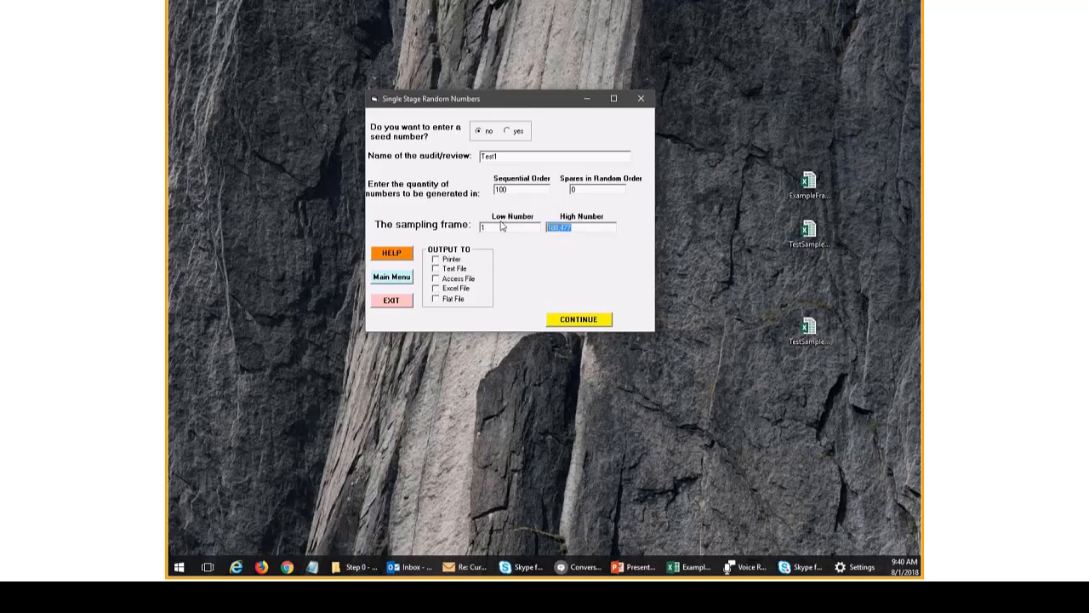
{"action": "mouse_move", "coordinate": [437, 279]}
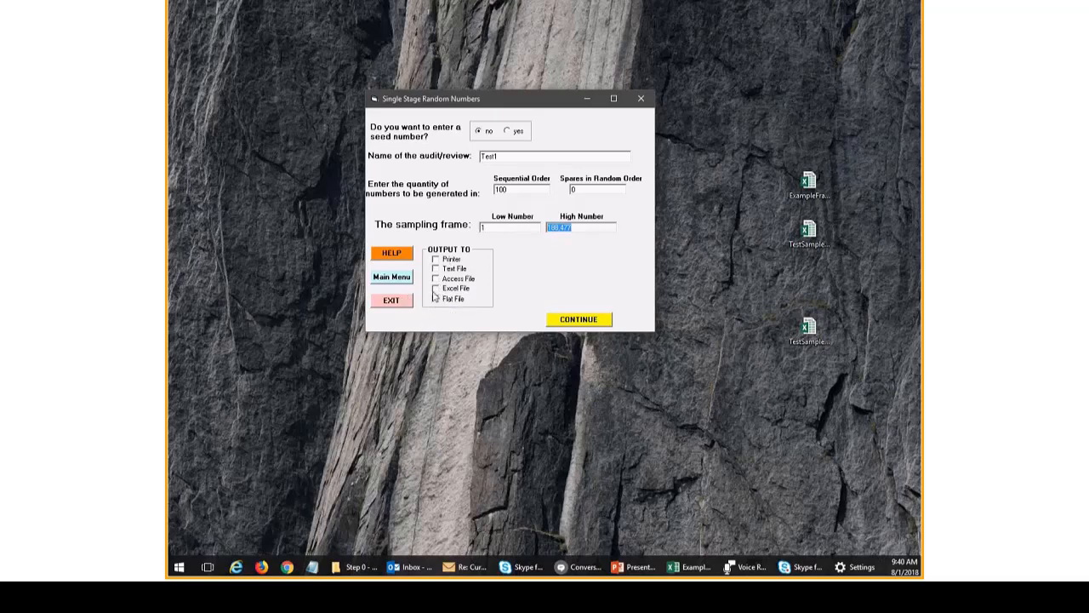
{"action": "mouse_move", "coordinate": [437, 289]}
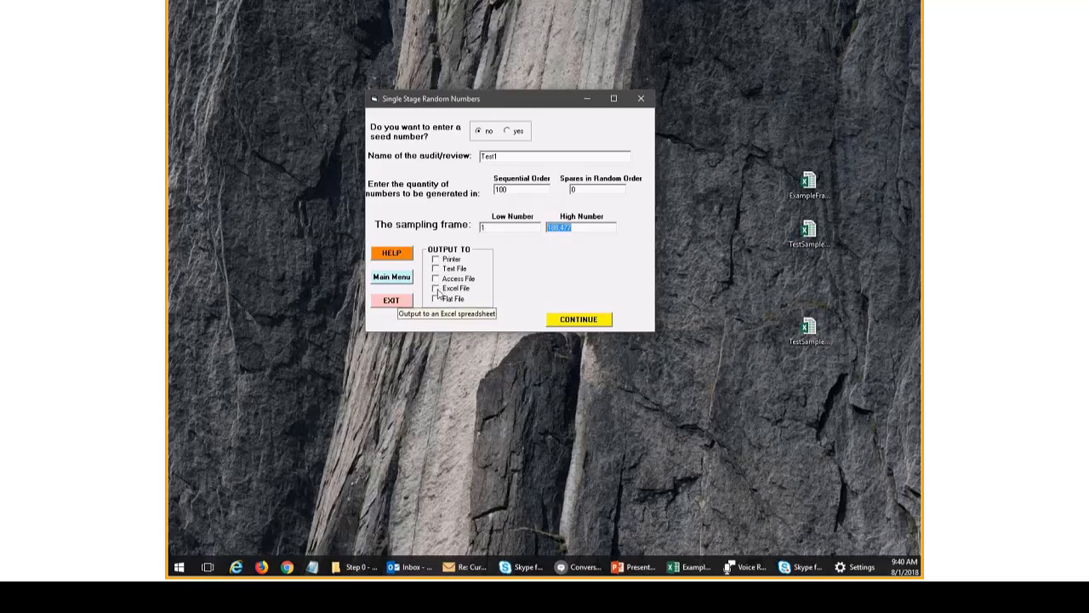
{"action": "left_click", "coordinate": [435, 288]}
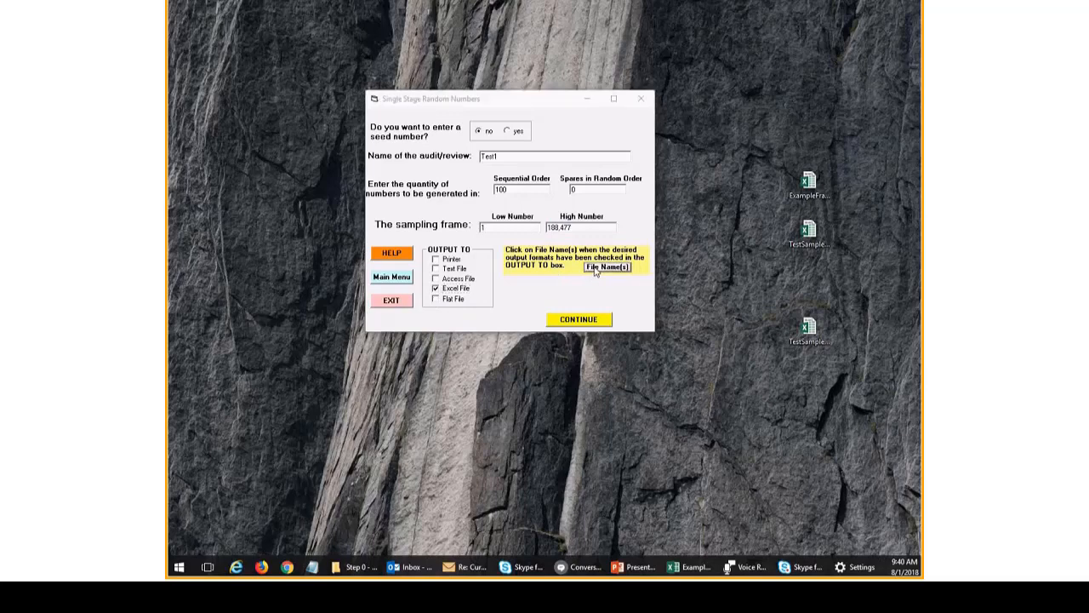
{"action": "left_click", "coordinate": [606, 265]}
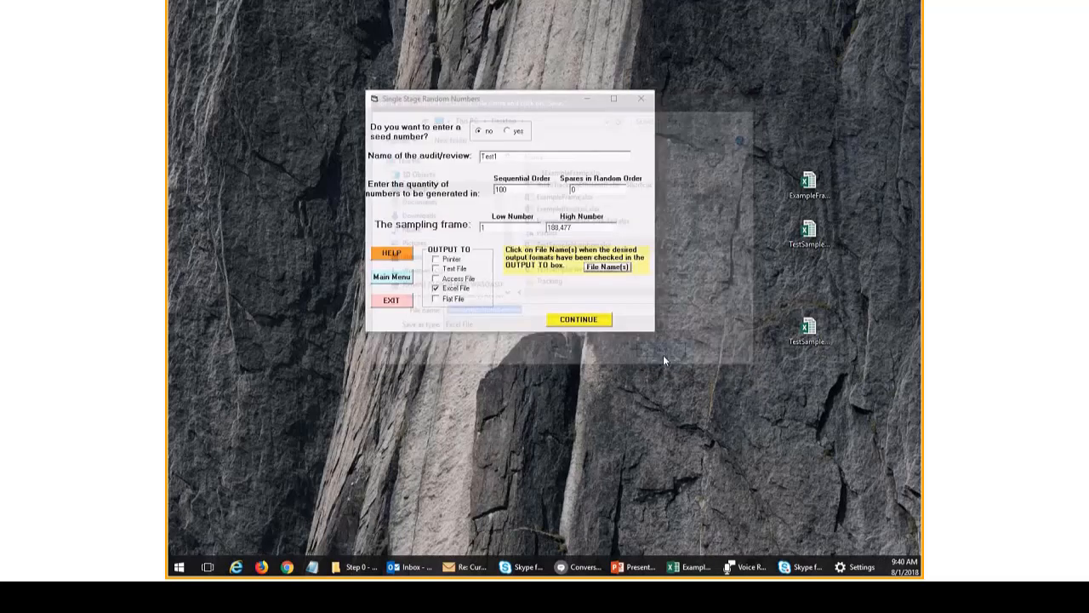
{"action": "left_click", "coordinate": [609, 265]}
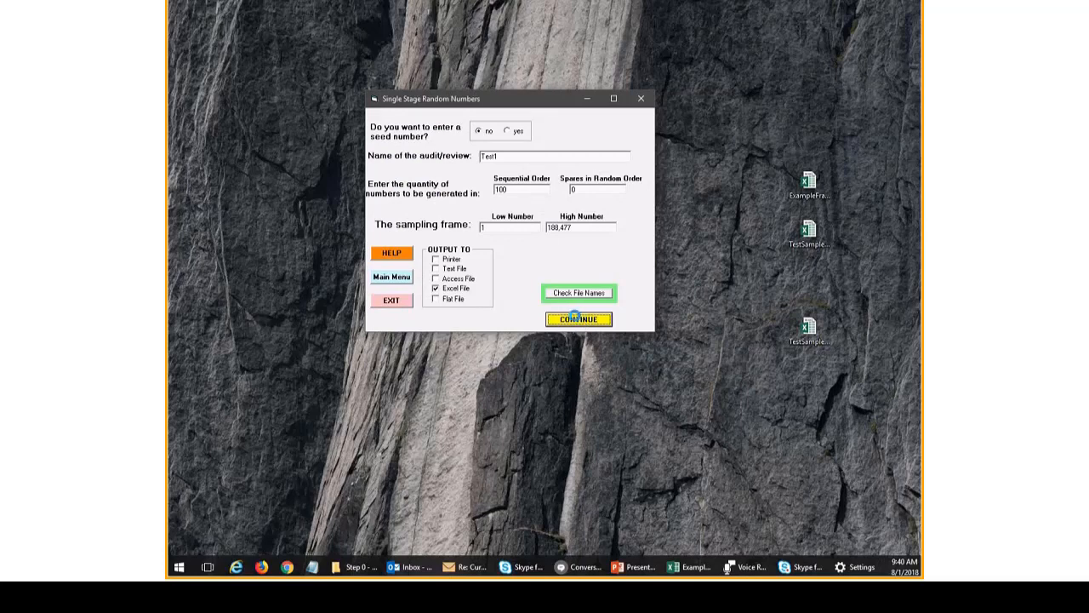
{"action": "left_click", "coordinate": [578, 319]}
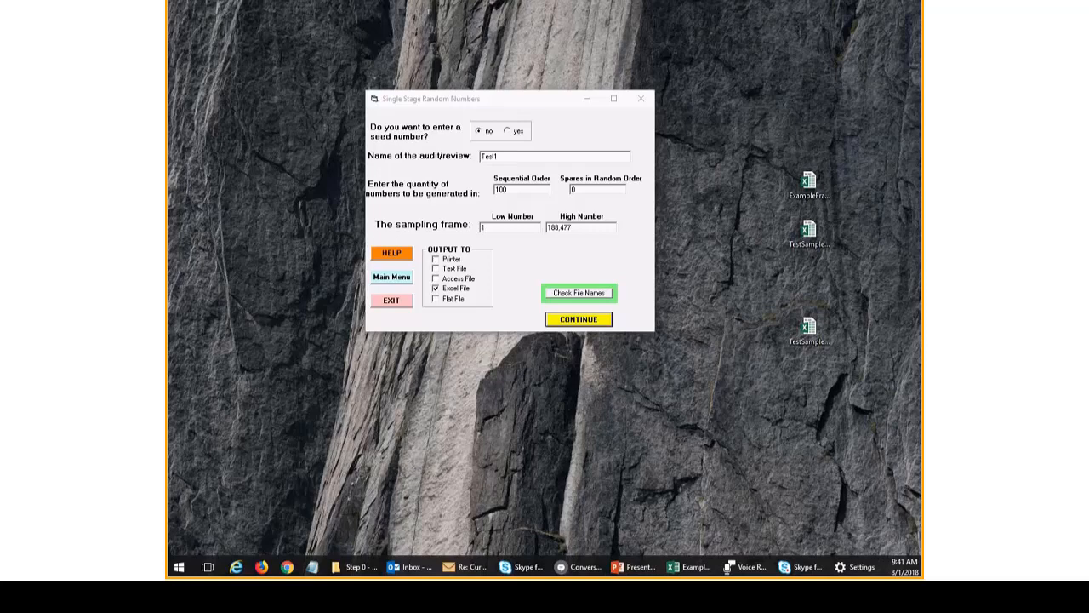
- Inspect the VALUES sheet: audit Test1, first value 2078, frame size 188,477 and seed number
{"action": "left_click", "coordinate": [808, 235]}
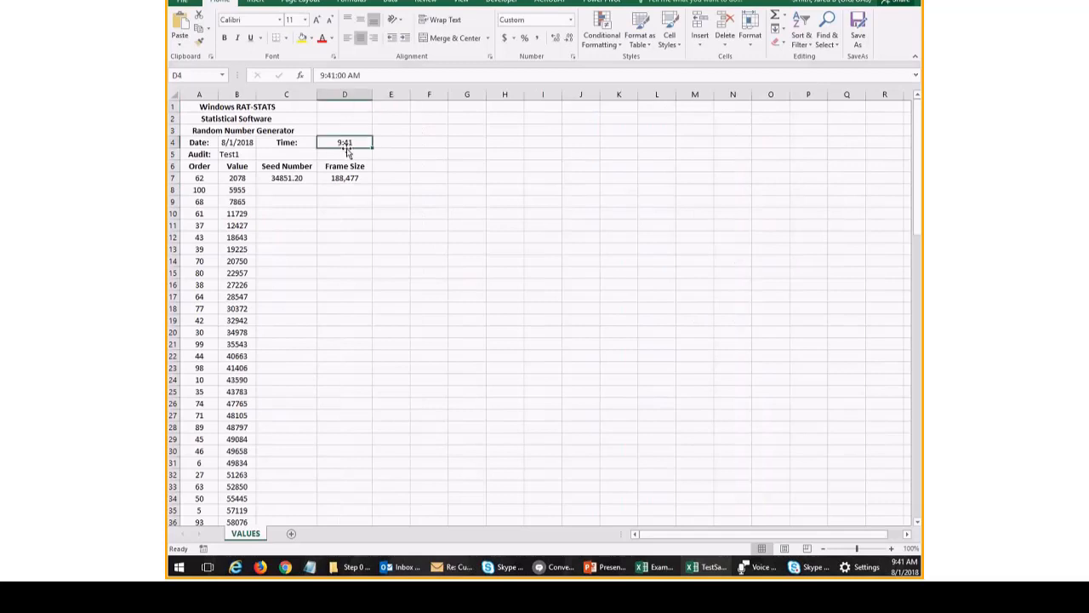
{"action": "left_click", "coordinate": [235, 154]}
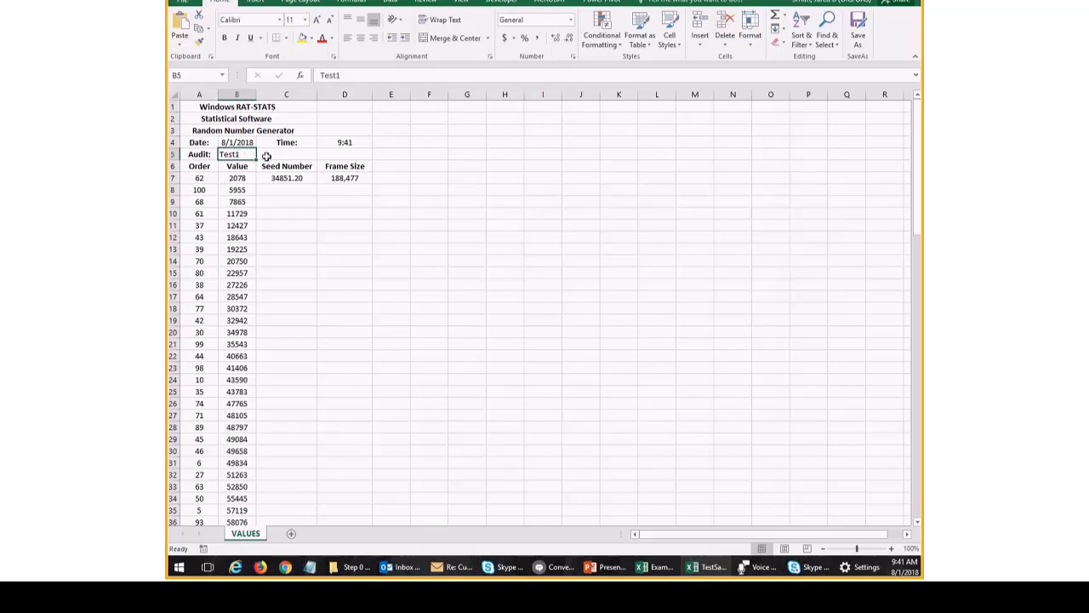
{"action": "left_click", "coordinate": [237, 179]}
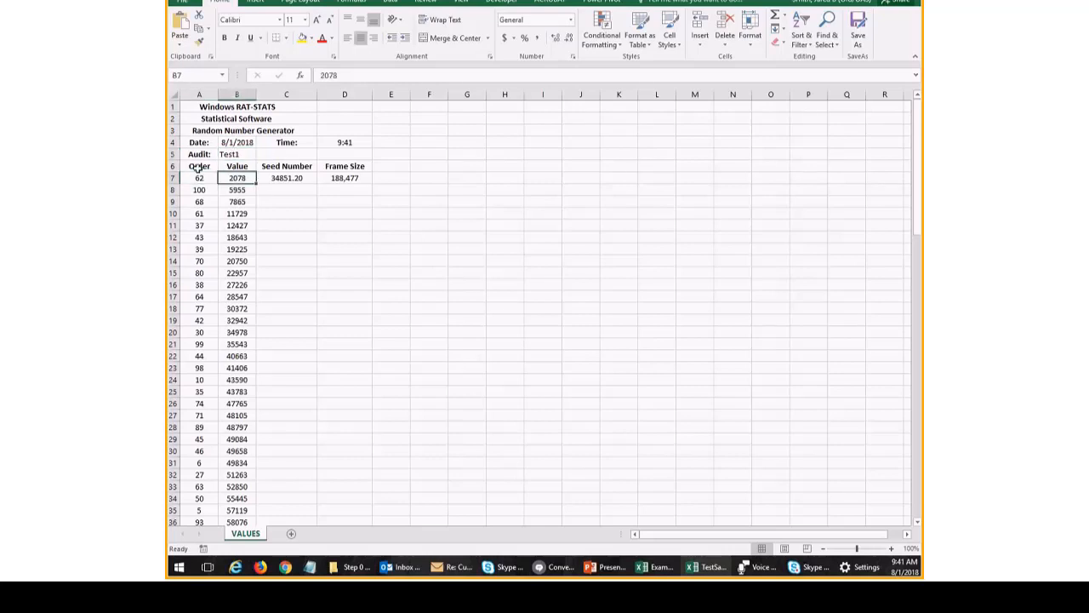
{"action": "left_click", "coordinate": [199, 179]}
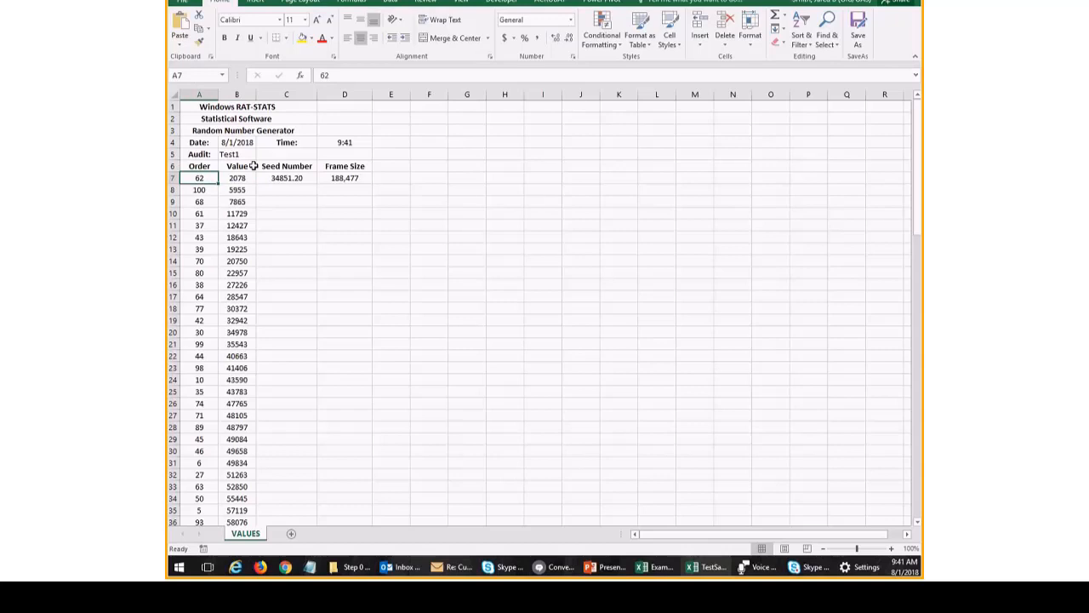
{"action": "left_click", "coordinate": [343, 177]}
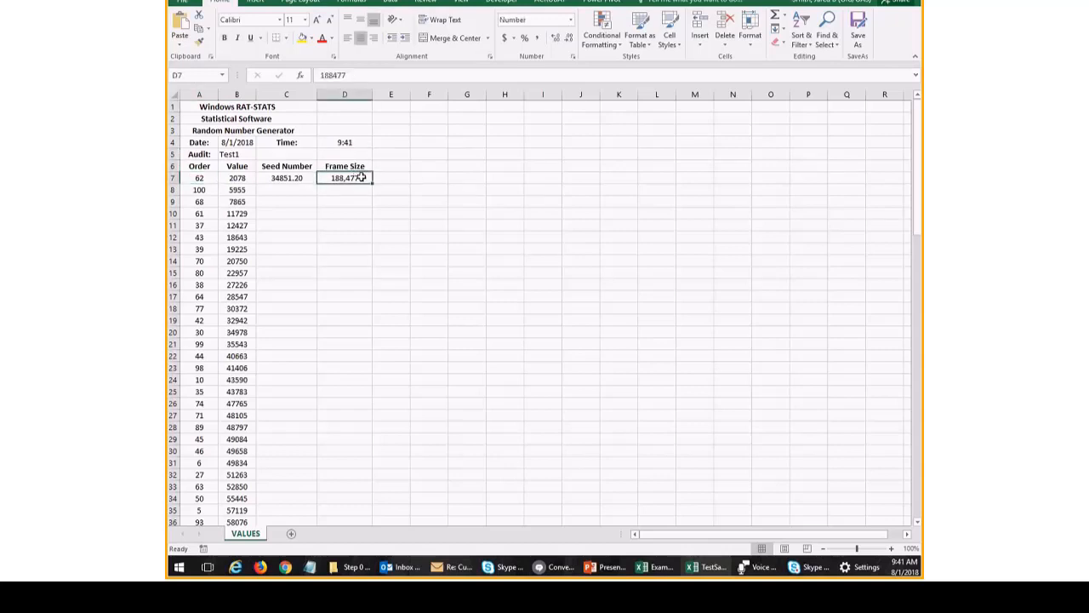
{"action": "left_click", "coordinate": [286, 179]}
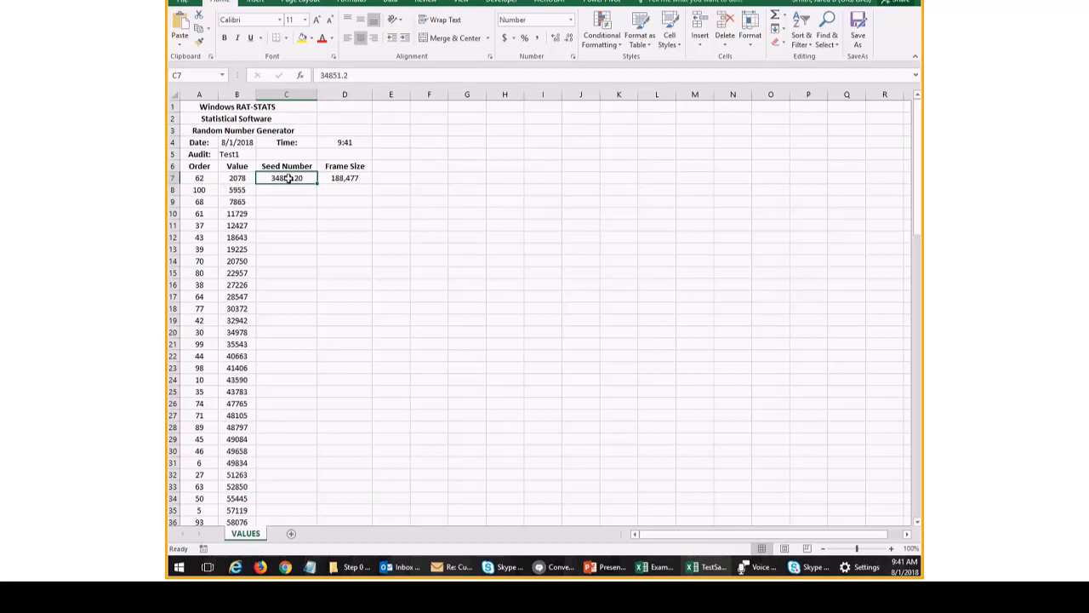
{"action": "left_click", "coordinate": [200, 179]}
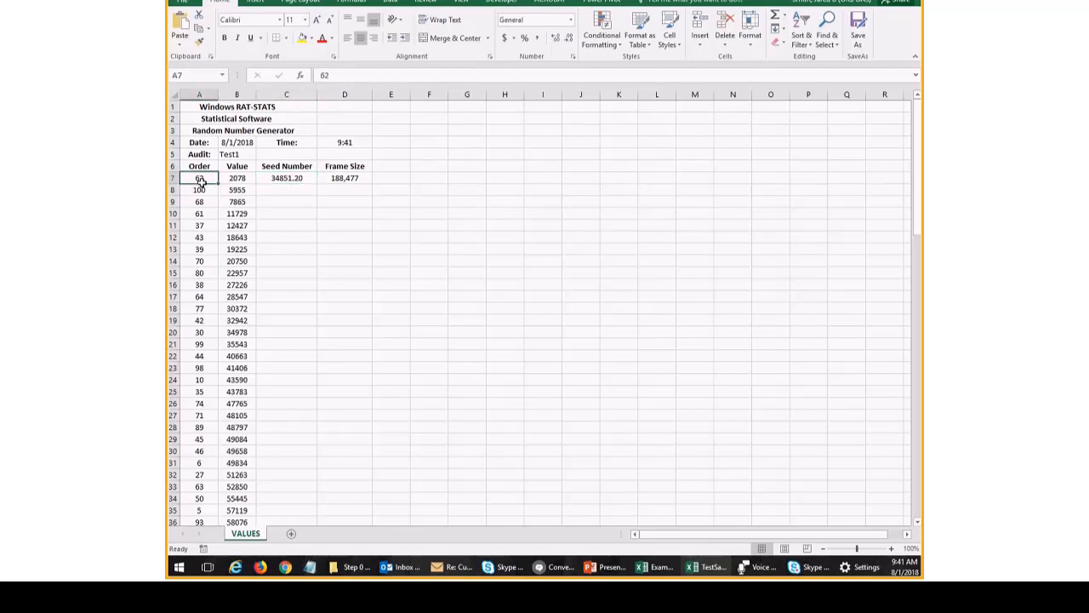
- Scroll through the 100 ordered values and select the Value column range
{"action": "scroll", "scroll_direction": "down", "scroll_amount": 3}
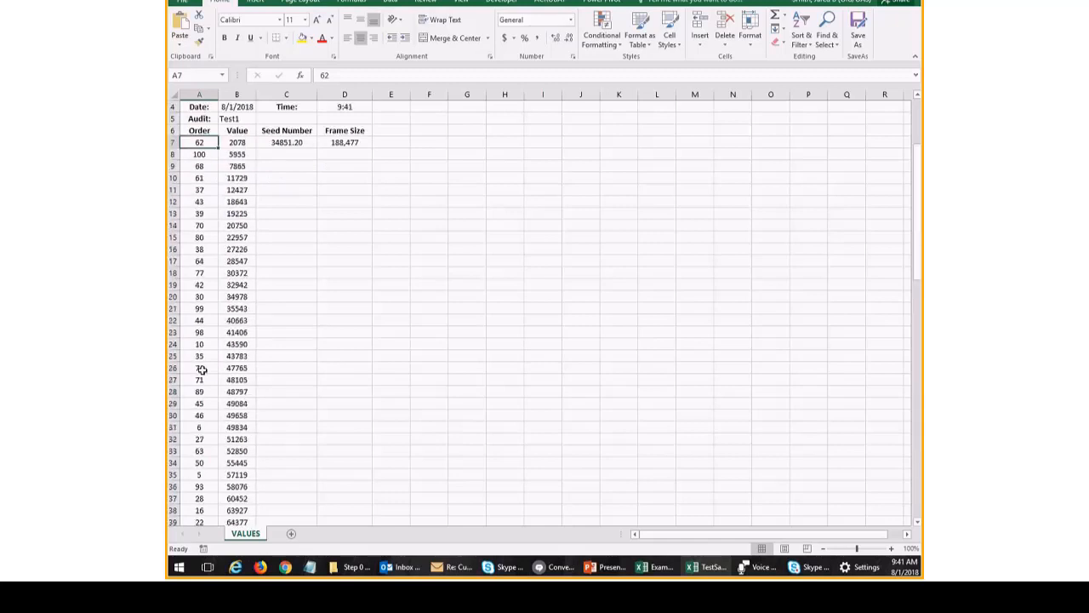
{"action": "scroll", "scroll_direction": "down", "scroll_amount": 3}
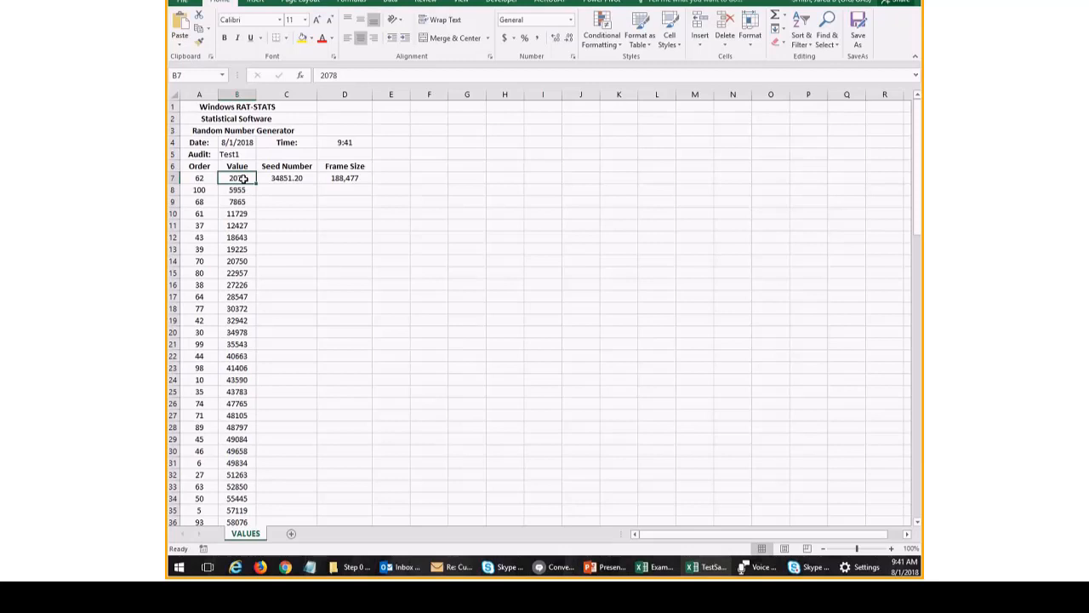
{"action": "left_click_drag", "start_coordinate": [237, 178], "coordinate": [237, 368]}
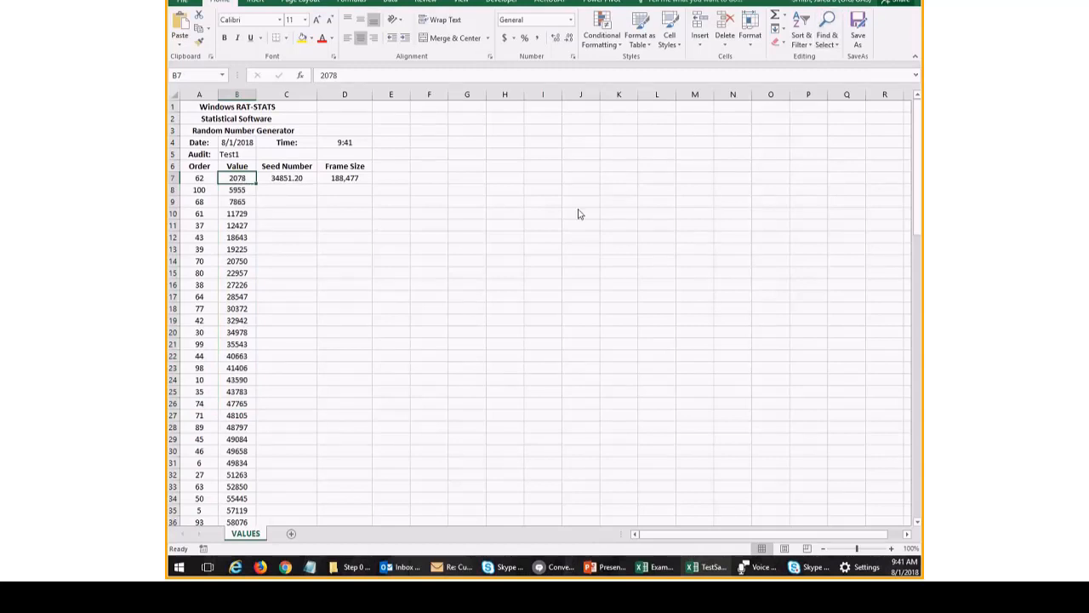
{"action": "mouse_move", "coordinate": [647, 554]}
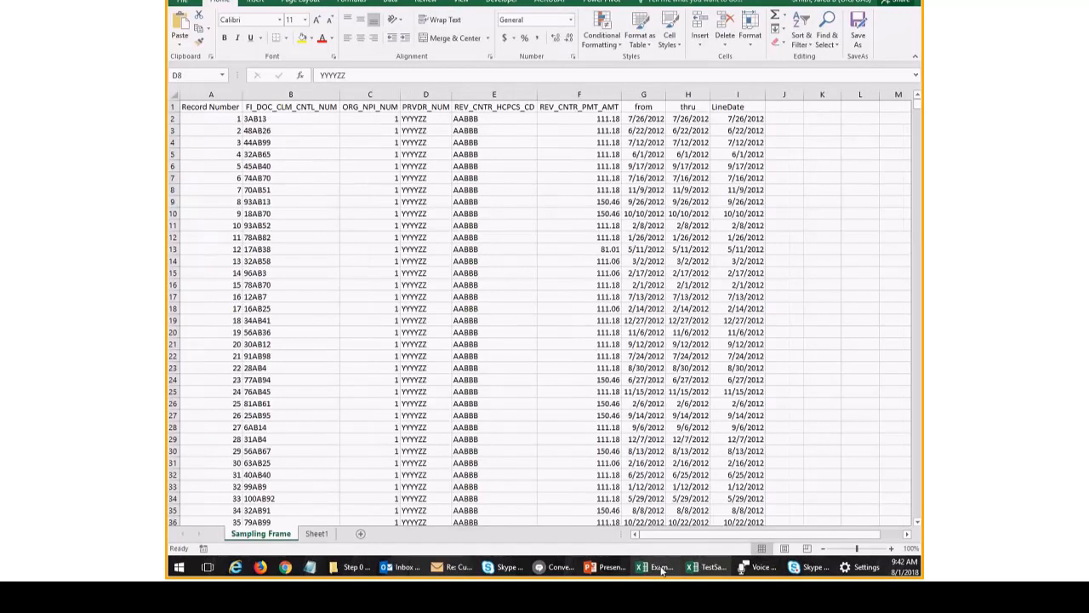
- Copy the Order and Value columns into Sheet1 of the sampling frame workbook beside the VLOOKUP results
{"action": "left_click", "coordinate": [210, 105]}
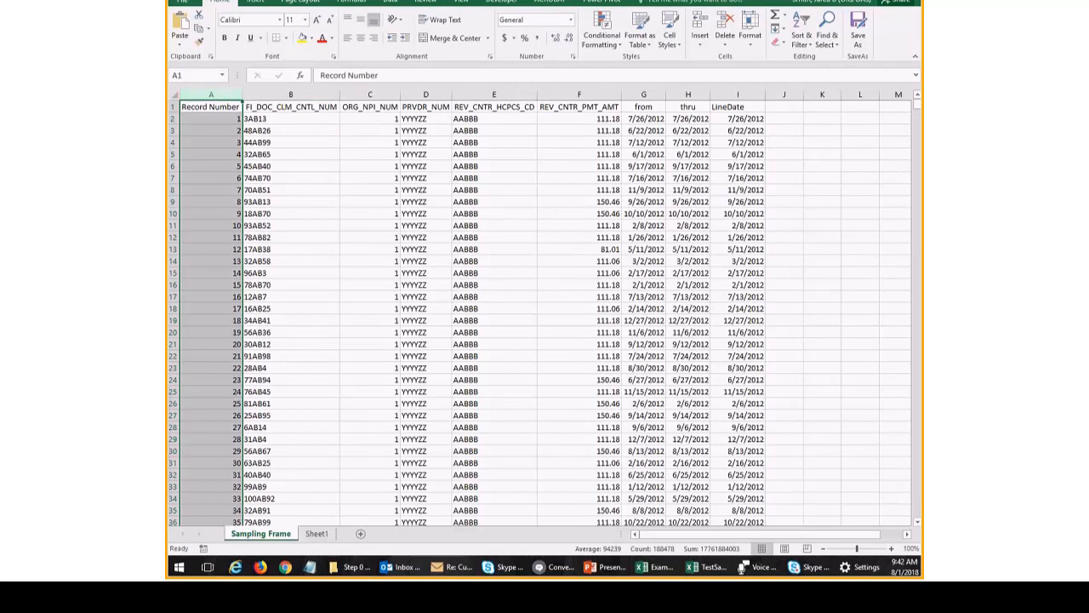
{"action": "key", "text": "ctrl+f"}
{"action": "type", "text": "2078"}
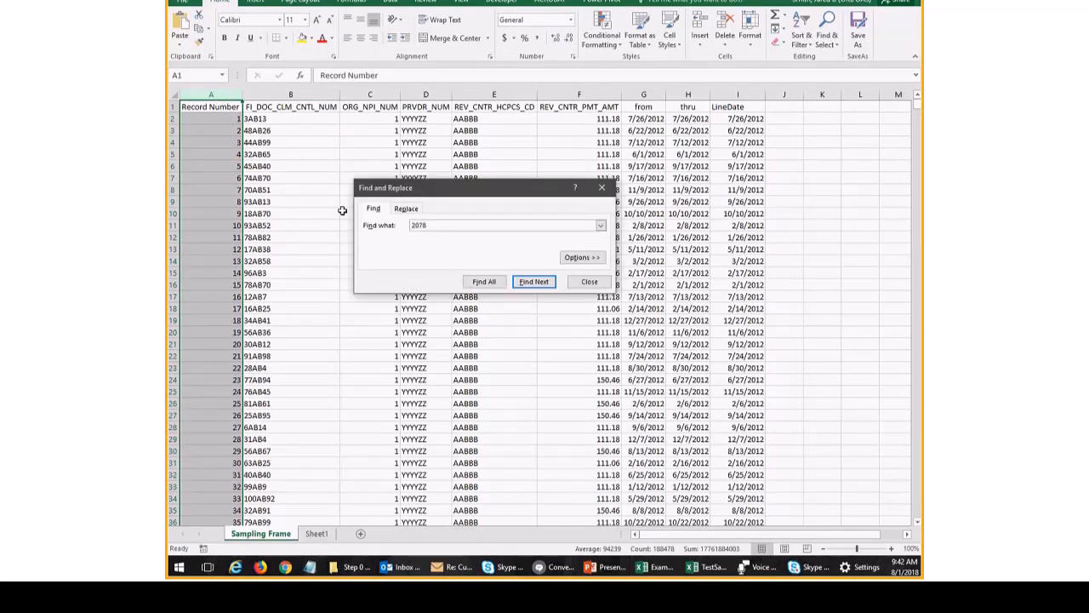
{"action": "left_click", "coordinate": [534, 281]}
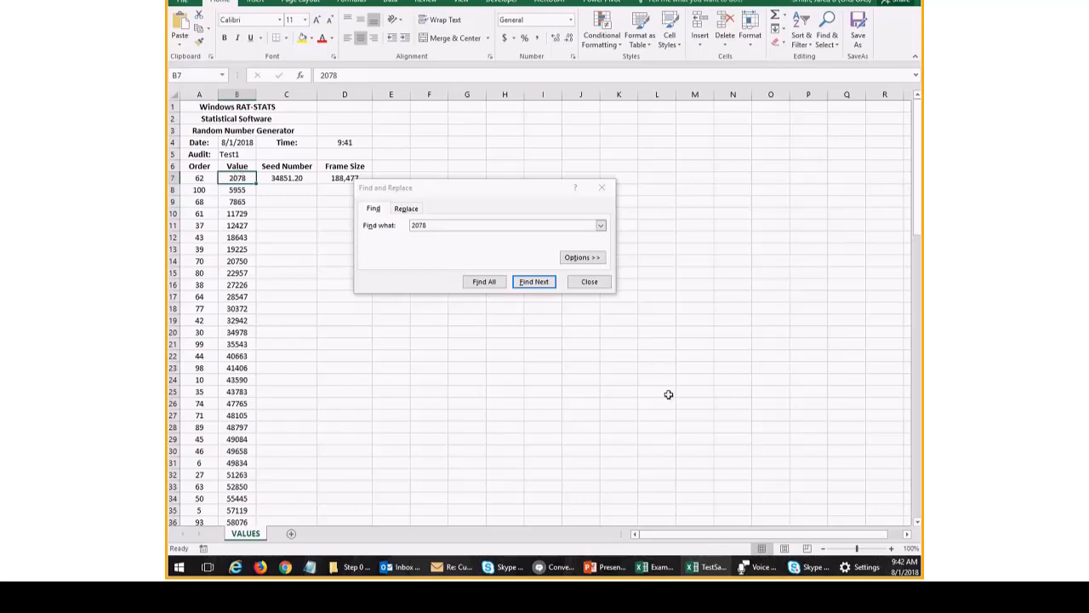
{"action": "left_click", "coordinate": [534, 282]}
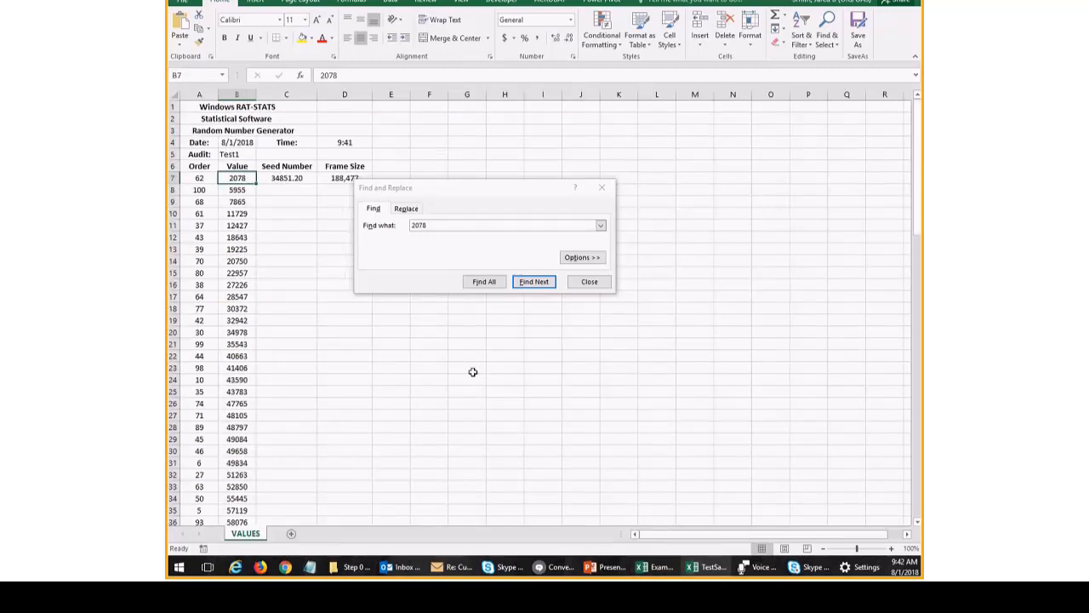
{"action": "left_click", "coordinate": [534, 280]}
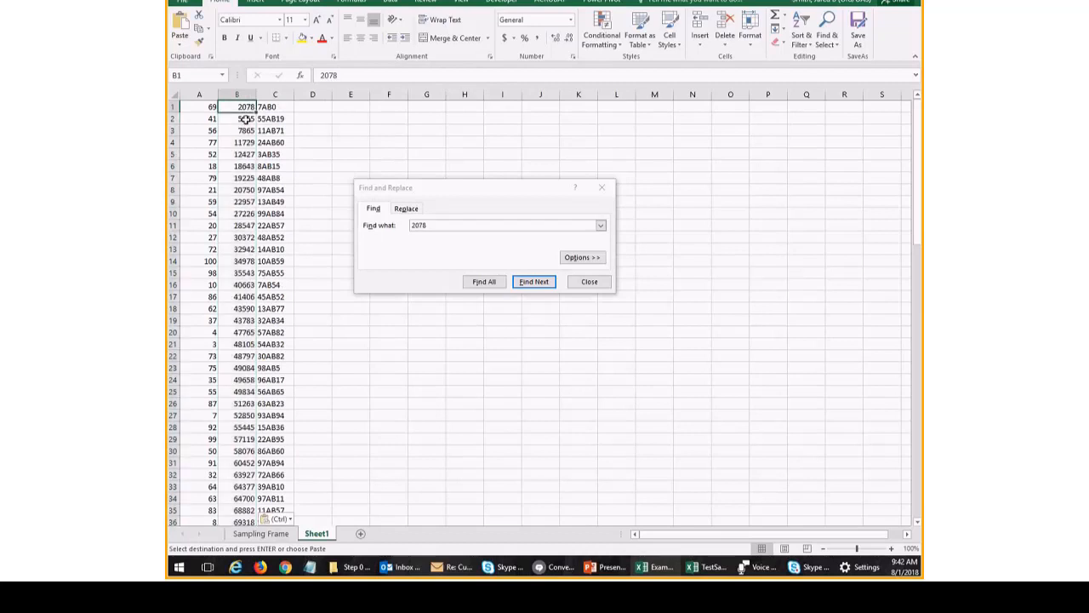
- Check that value 2078's VLOOKUP result 7AB0 matches the Sampling Frame row, then leave Excel
{"action": "left_click", "coordinate": [534, 282]}
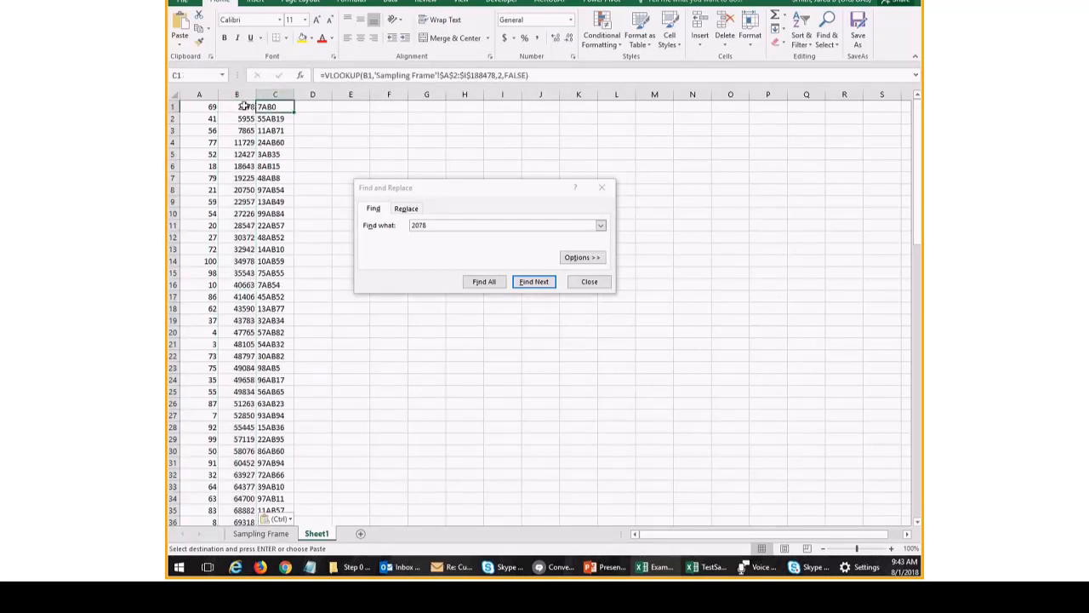
{"action": "left_click", "coordinate": [534, 281]}
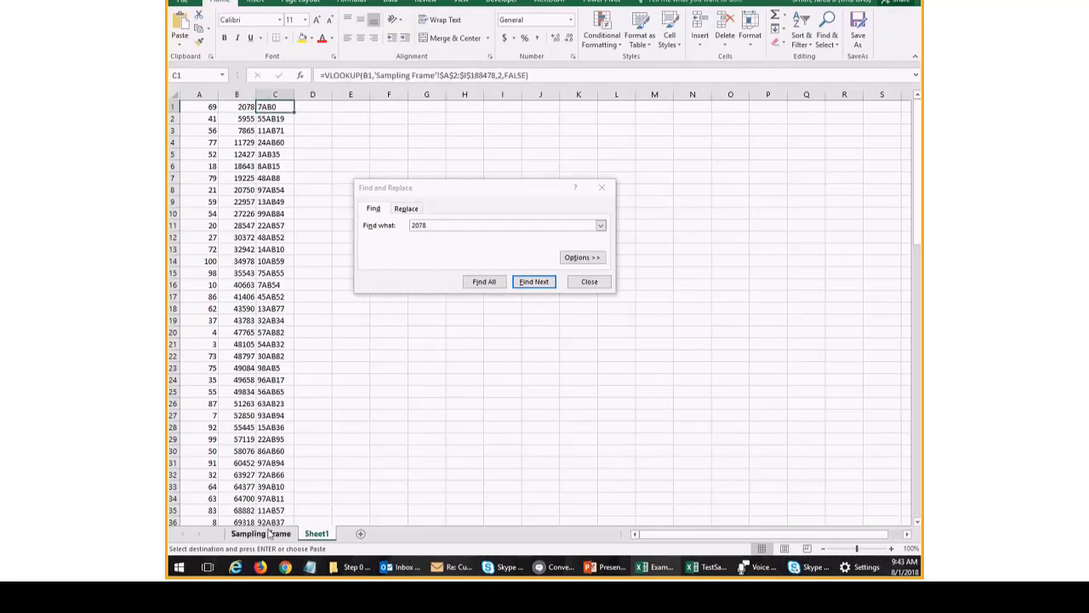
{"action": "left_click", "coordinate": [535, 282]}
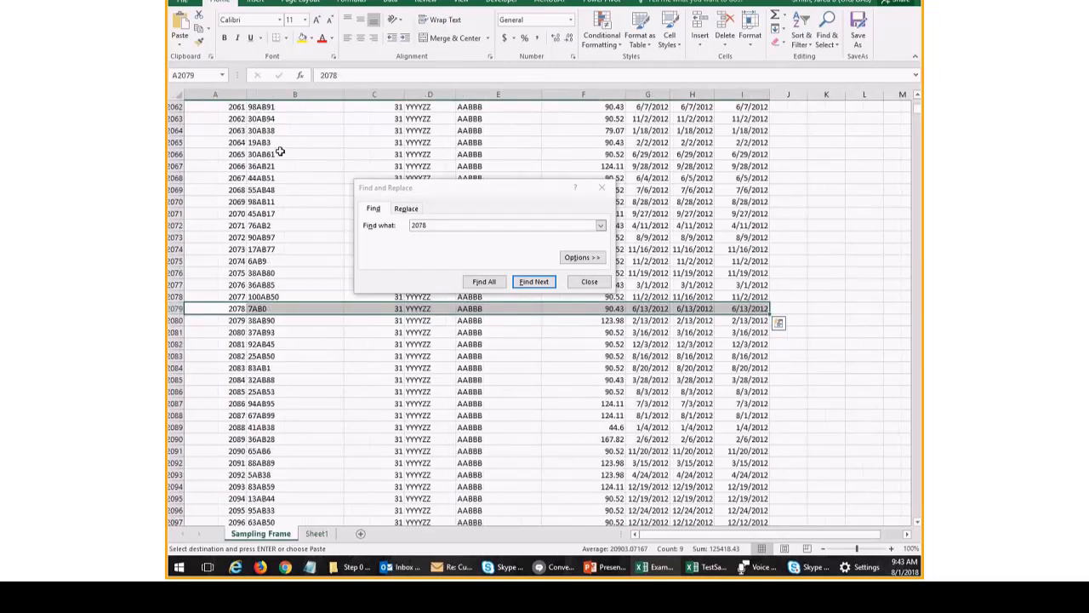
{"action": "left_click", "coordinate": [317, 532]}
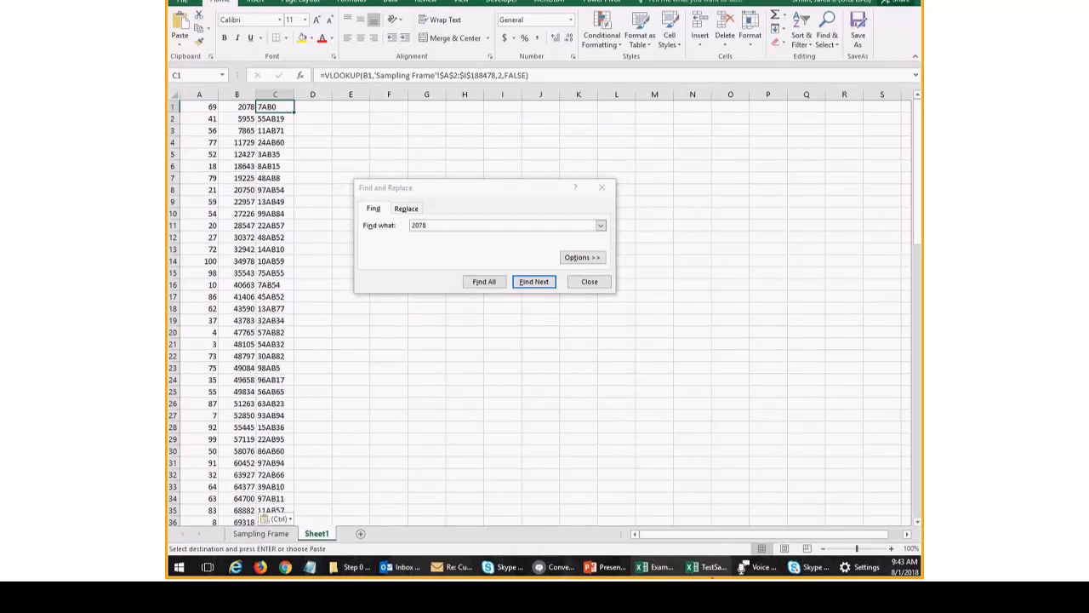
{"action": "mouse_move", "coordinate": [657, 568]}
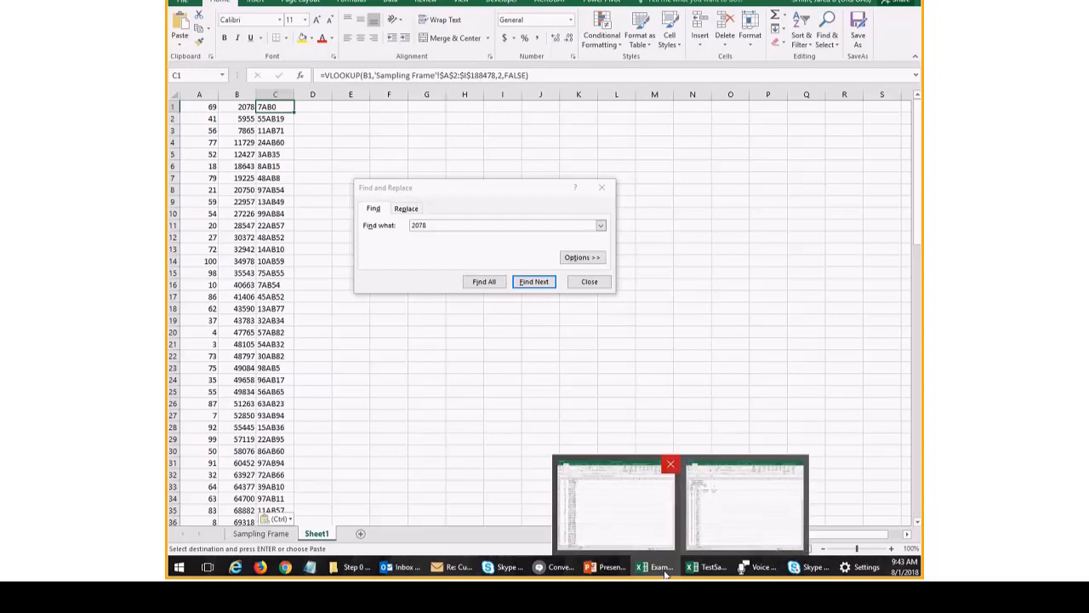
{"action": "mouse_move", "coordinate": [613, 510]}
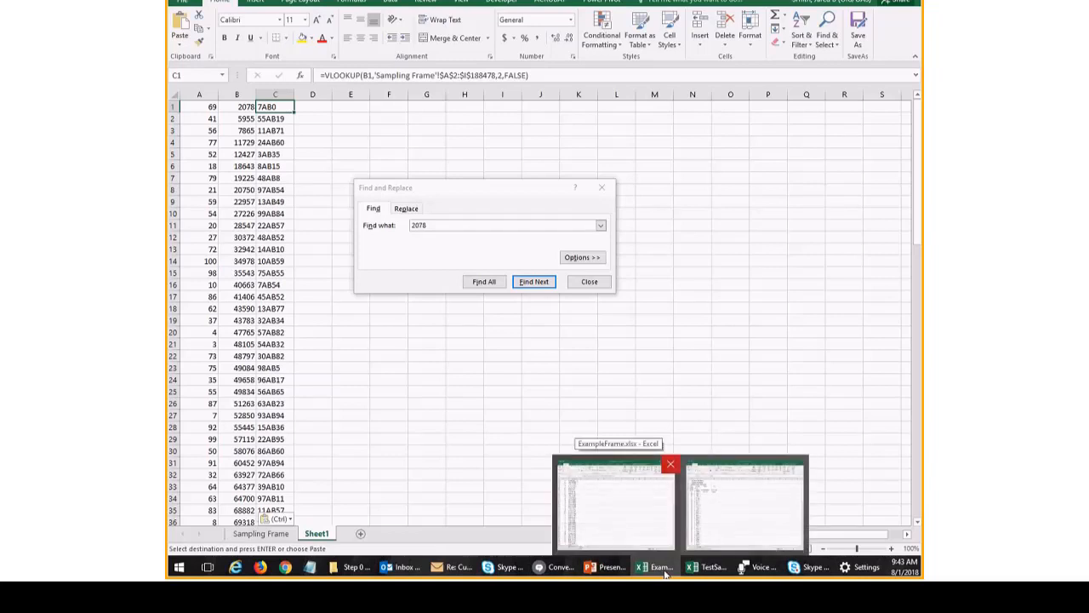
{"action": "left_click", "coordinate": [534, 283]}
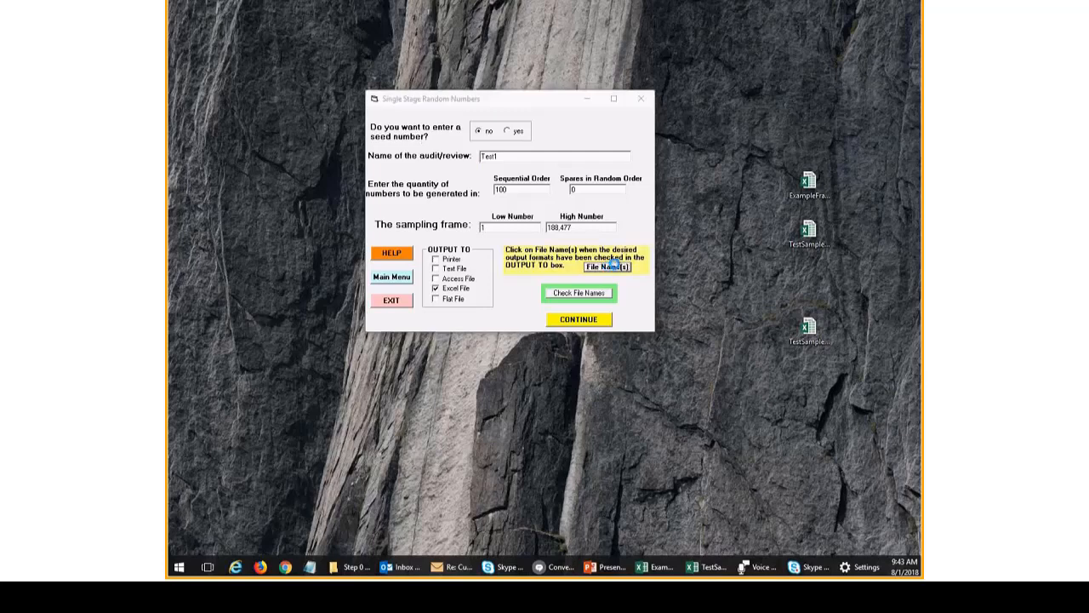
- Save a new Excel output file for the Test2 run and generate its numbers
{"action": "left_click", "coordinate": [606, 265]}
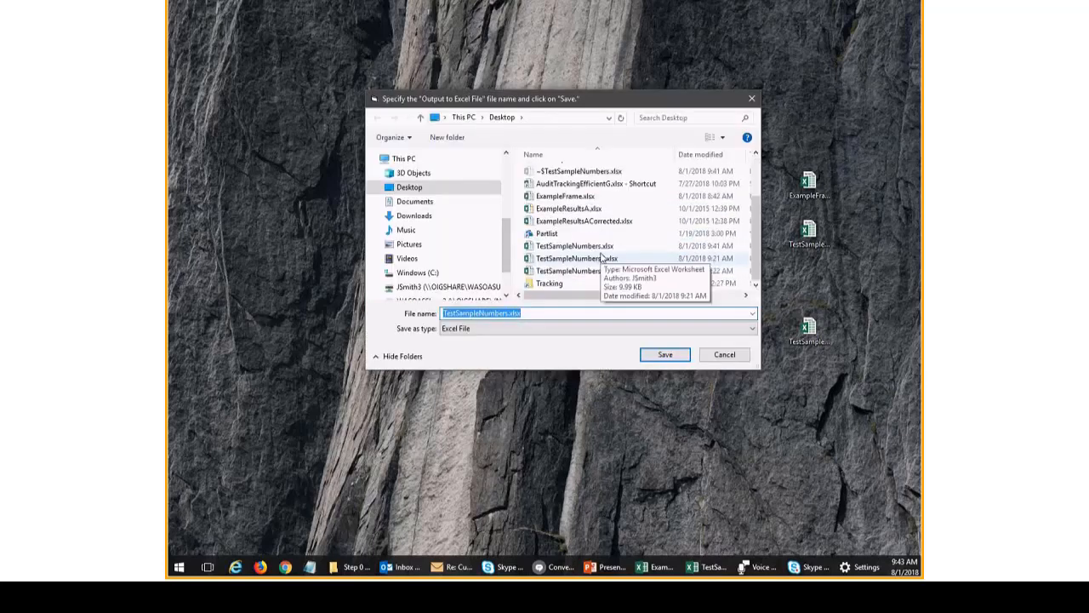
{"action": "left_click", "coordinate": [664, 354]}
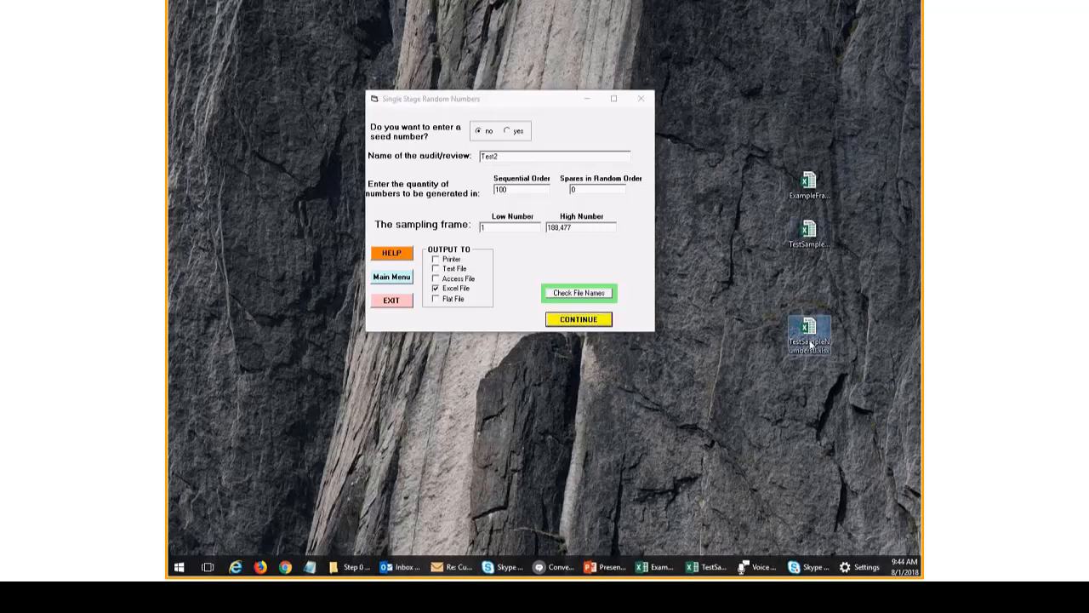
{"action": "left_click", "coordinate": [579, 318]}
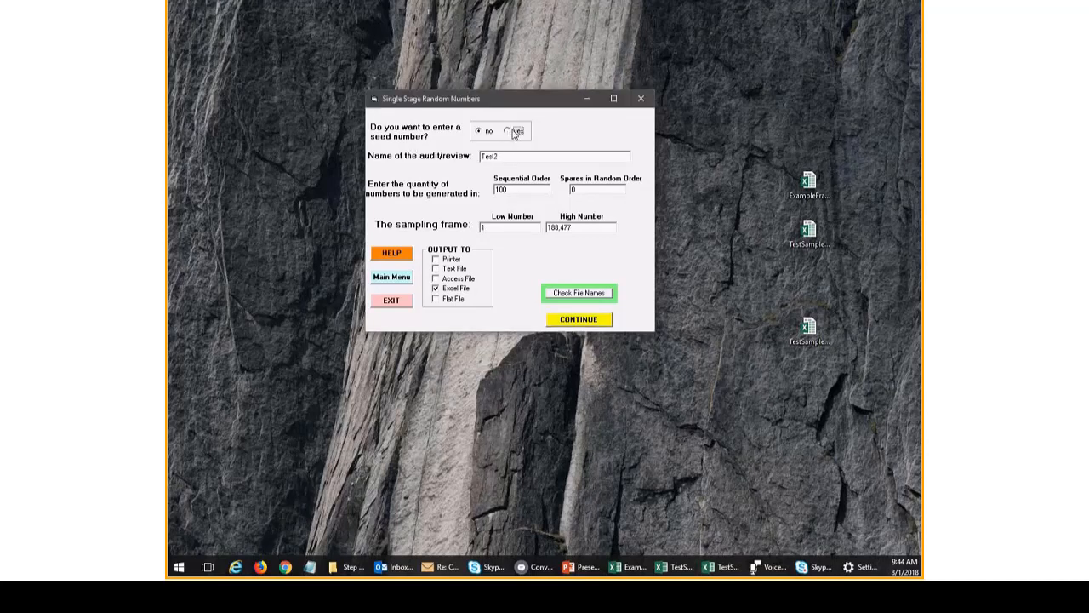
- Switch to a seeded run named Test3 with seed number 35035.74
{"action": "left_click", "coordinate": [511, 130]}
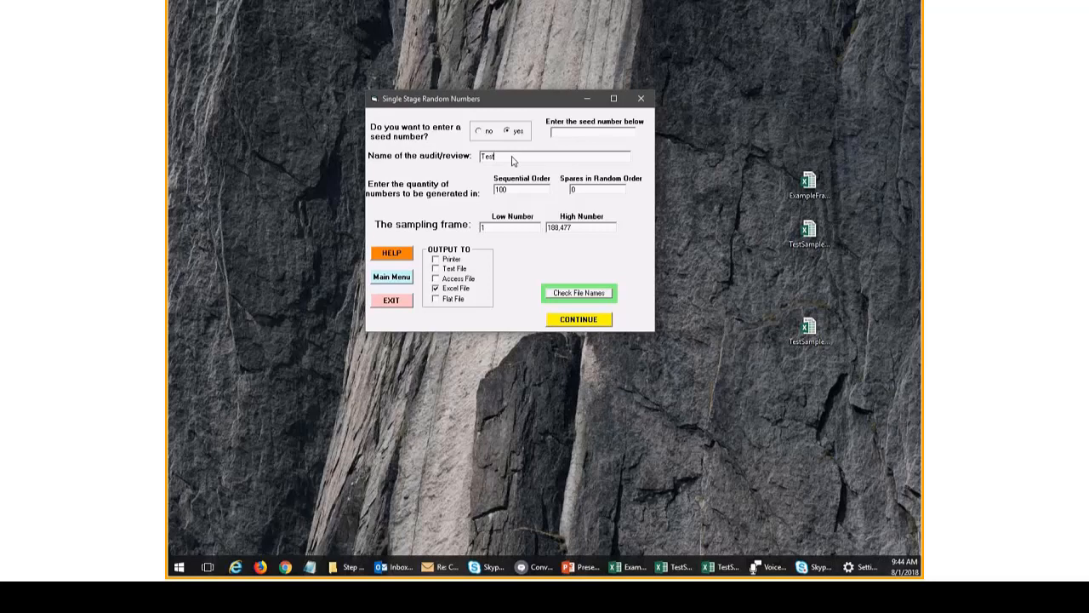
{"action": "left_click", "coordinate": [592, 136]}
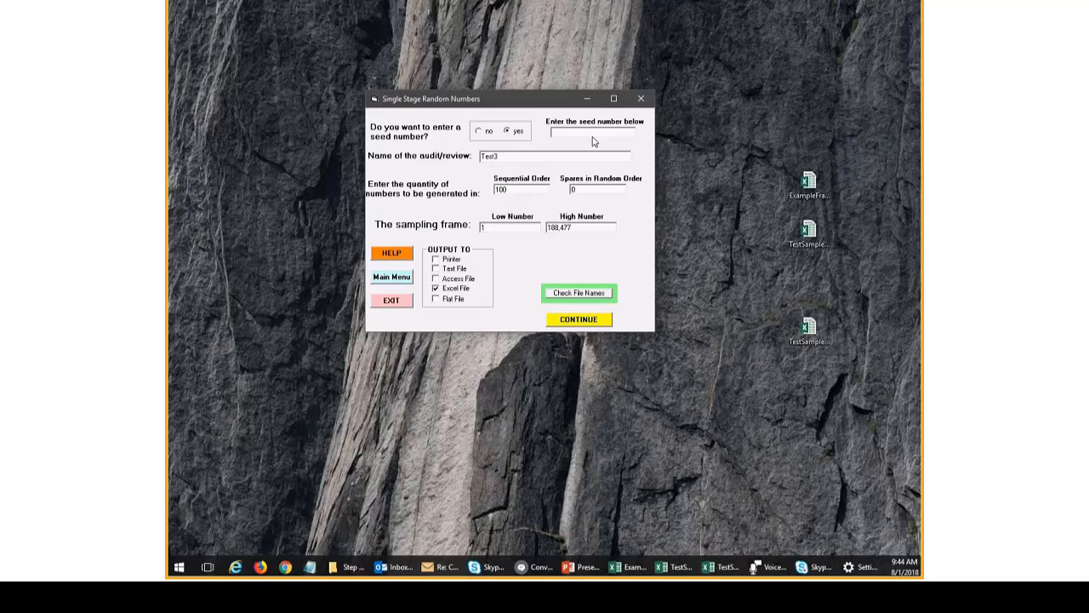
{"action": "type", "text": "350"}
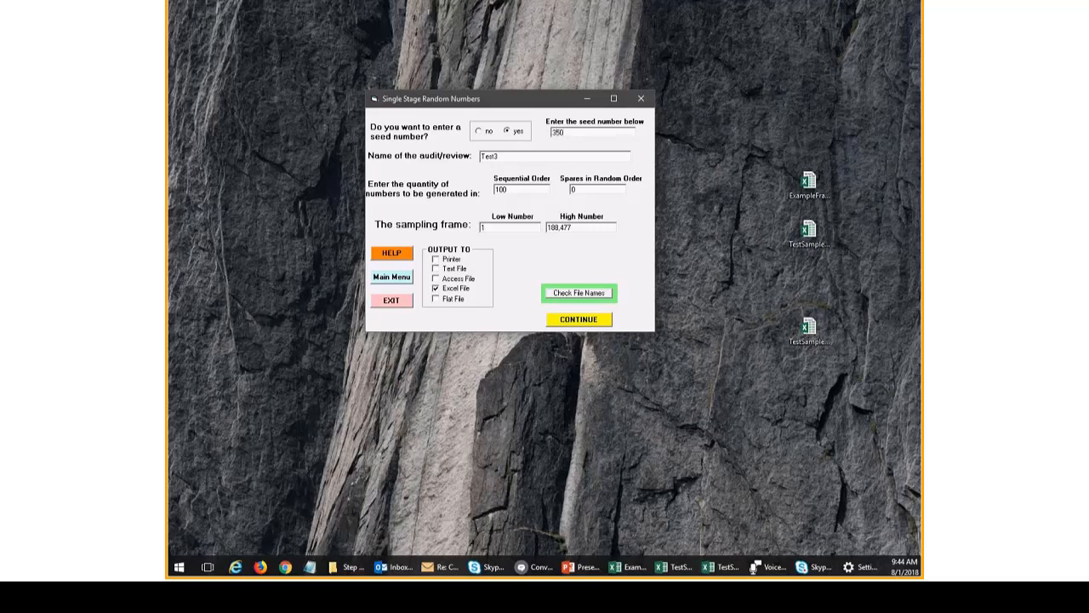
{"action": "type", "text": "35035.74"}
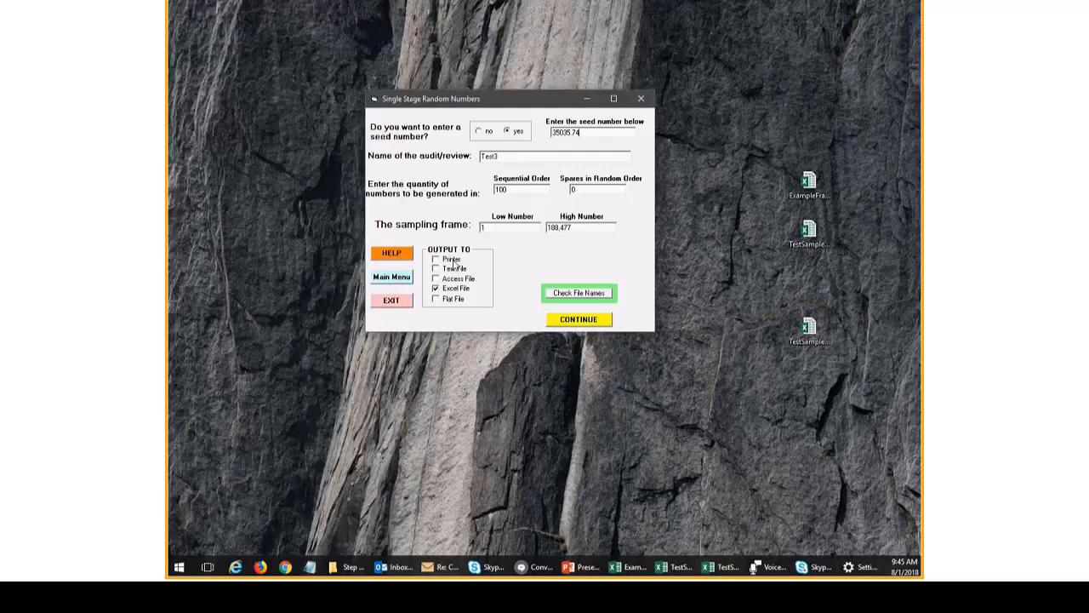
- Save the output as TestSampleNumbersC.xlsx and generate the seeded random numbers
{"action": "left_click", "coordinate": [578, 293]}
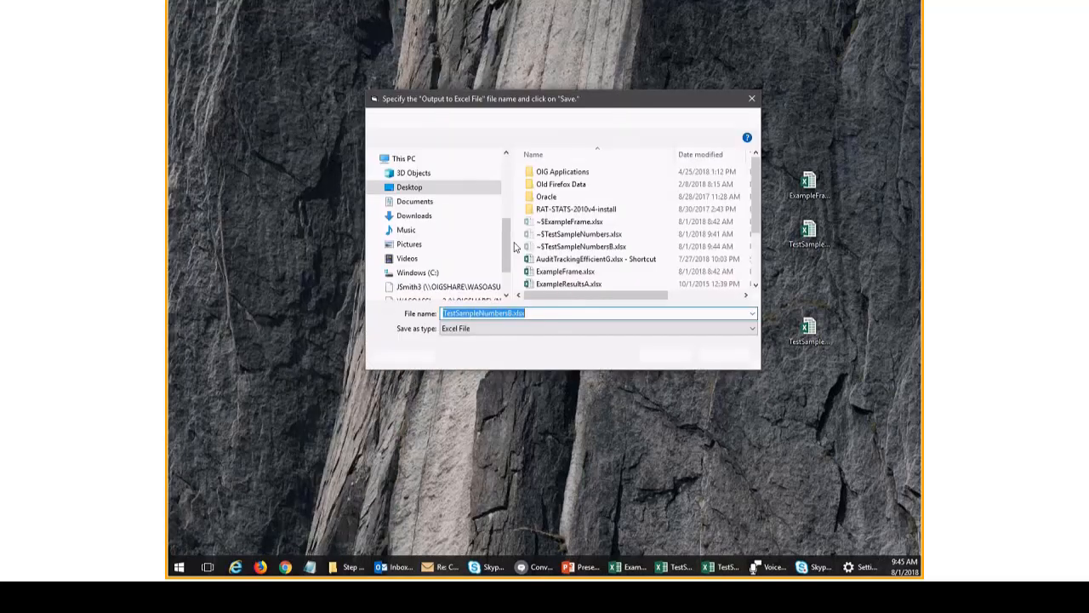
{"action": "left_click", "coordinate": [579, 270]}
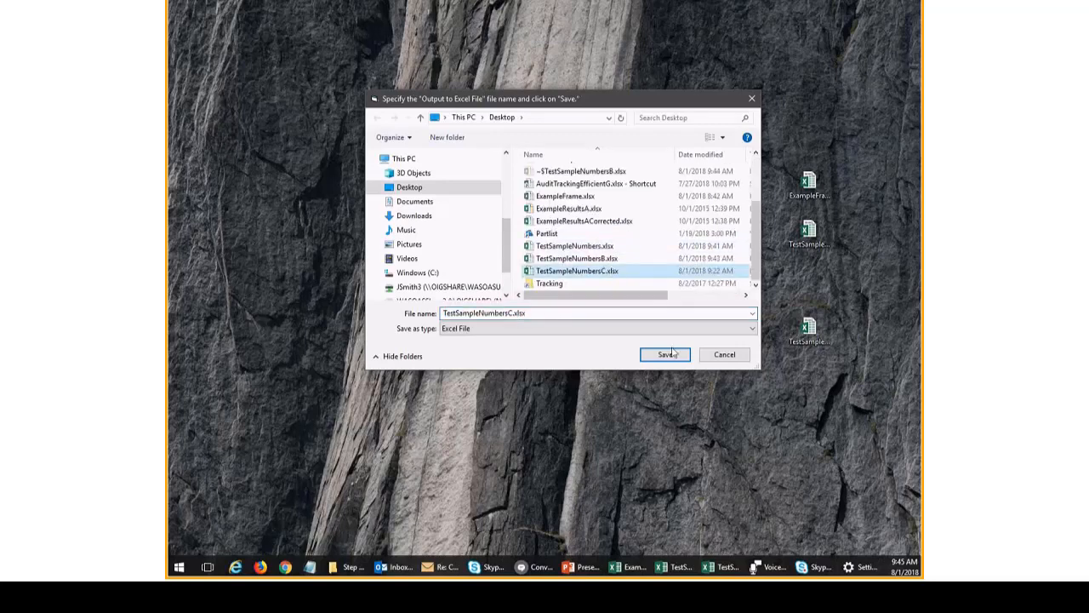
{"action": "left_click", "coordinate": [665, 354]}
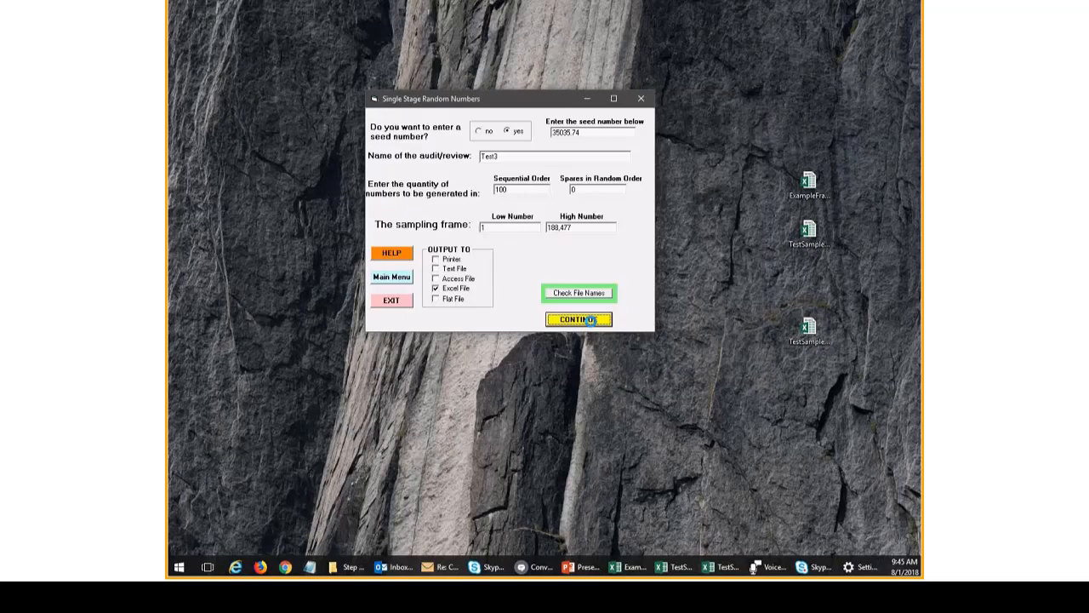
{"action": "left_click", "coordinate": [578, 320]}
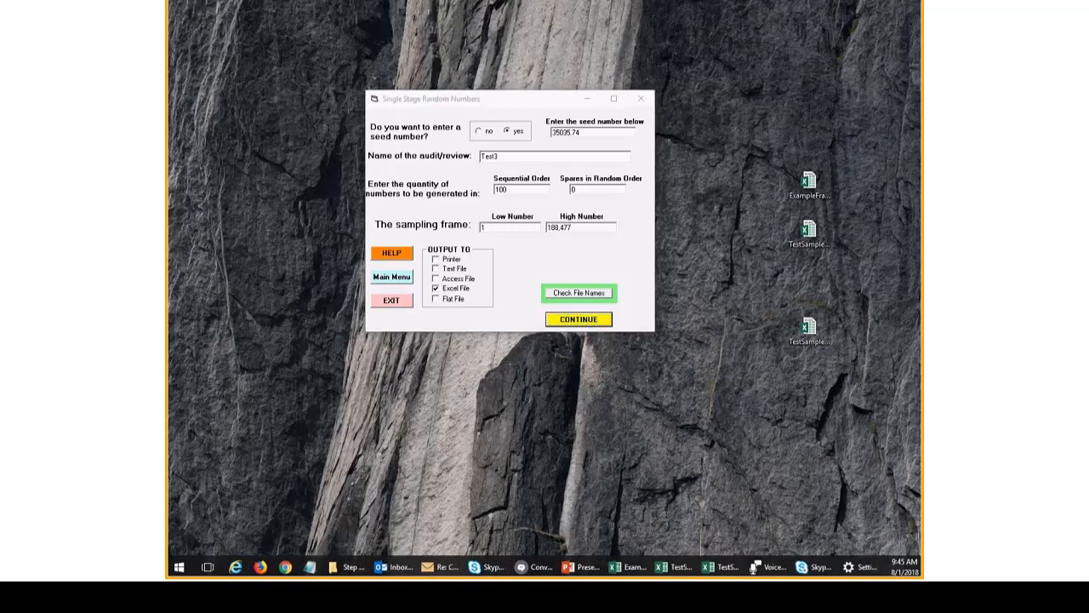
{"action": "mouse_move", "coordinate": [779, 106]}
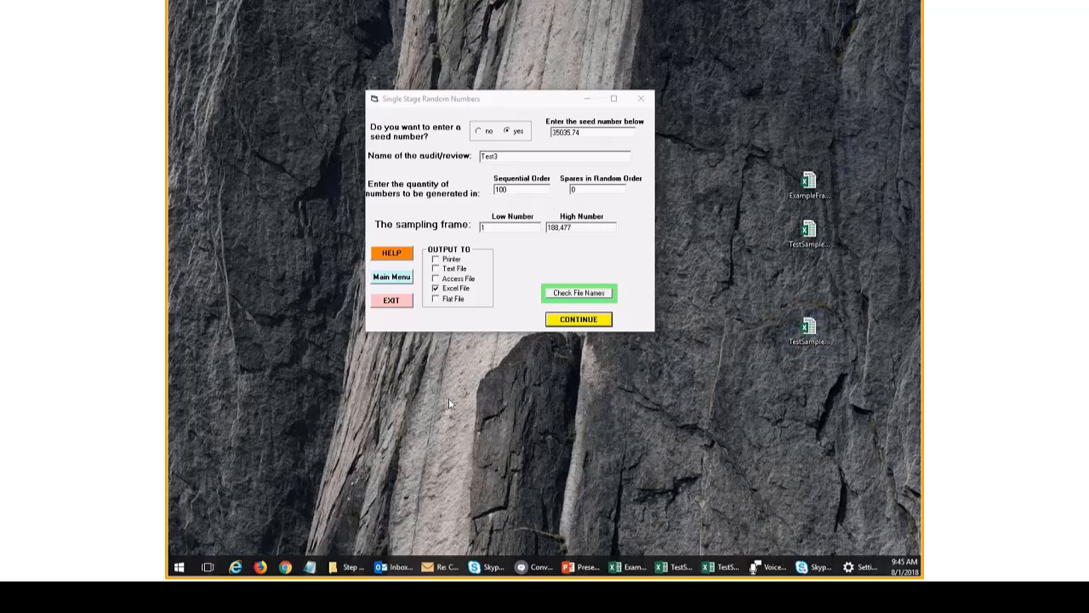
{"action": "left_click", "coordinate": [807, 184]}
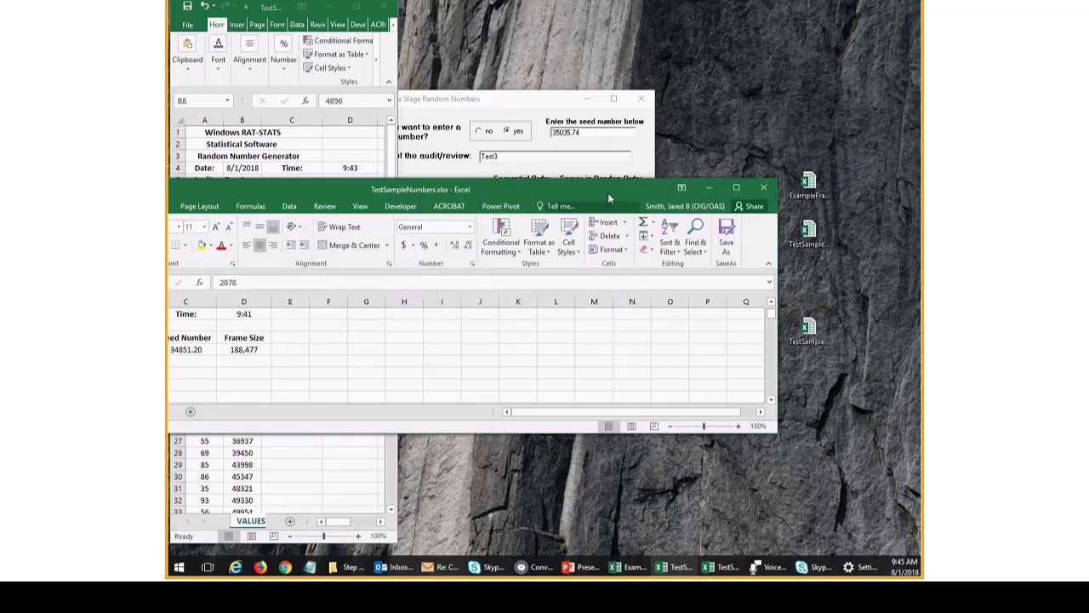
- Discard the first output workbook and confirm Test2 and Test3 share seed 35035.74 and identical values
{"action": "left_click", "coordinate": [763, 186]}
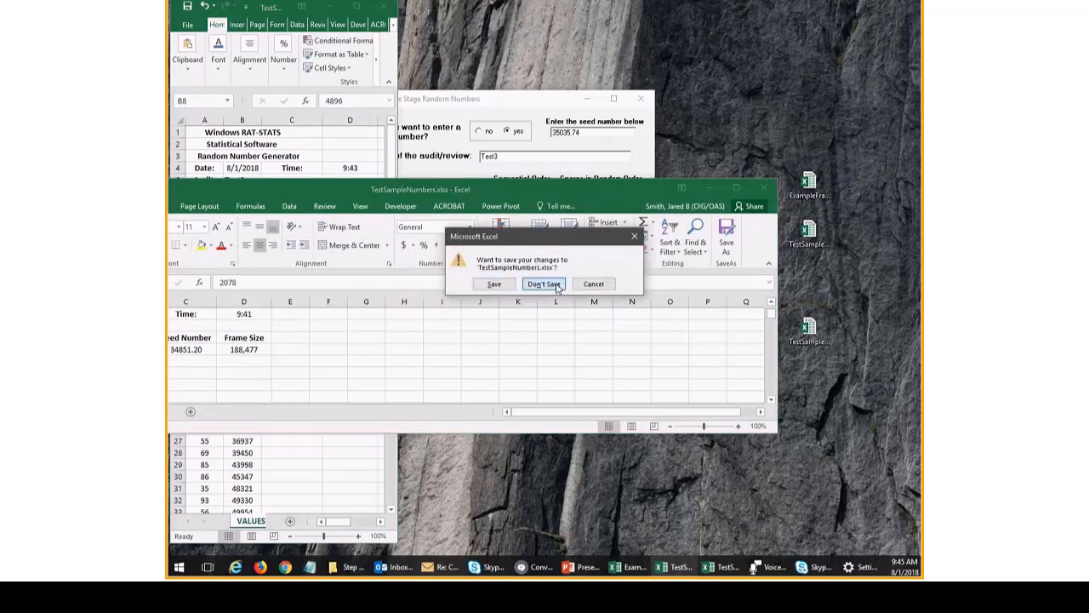
{"action": "left_click", "coordinate": [544, 283]}
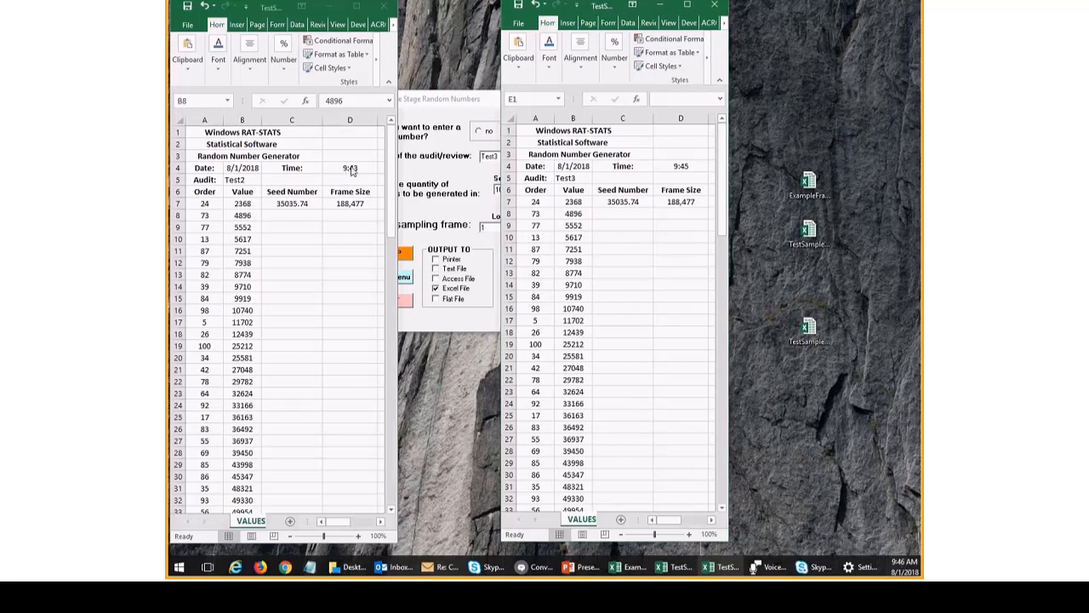
{"action": "left_click", "coordinate": [349, 168]}
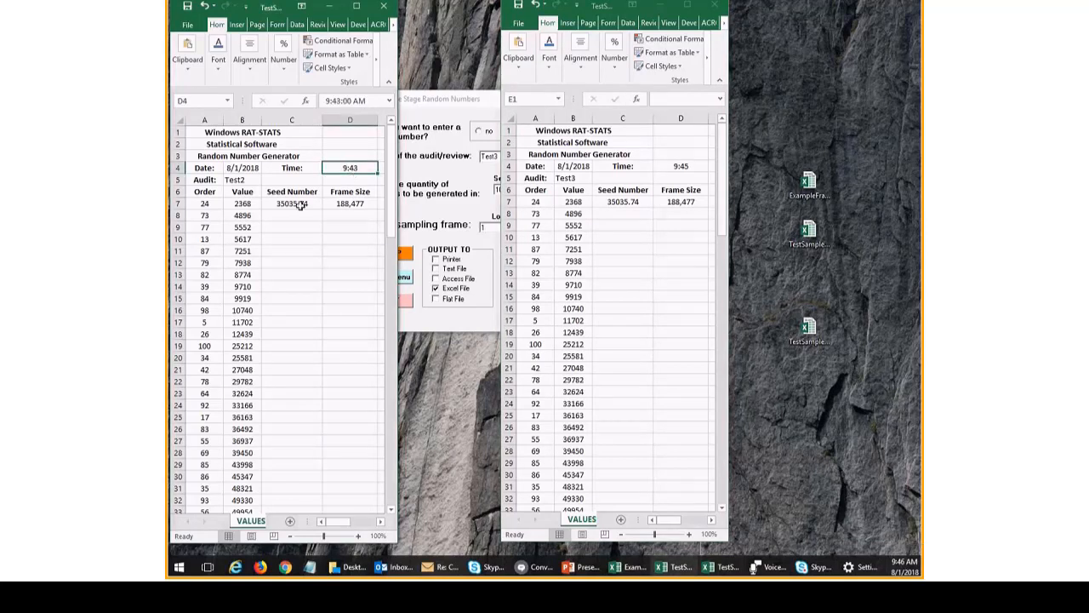
{"action": "left_click", "coordinate": [293, 203]}
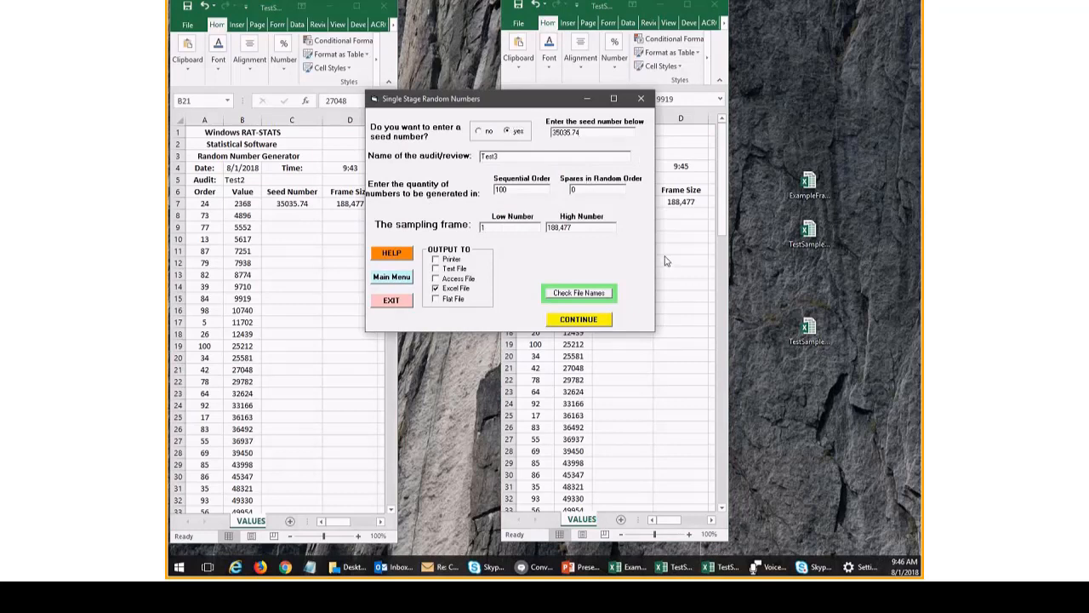
{"action": "mouse_move", "coordinate": [562, 70]}
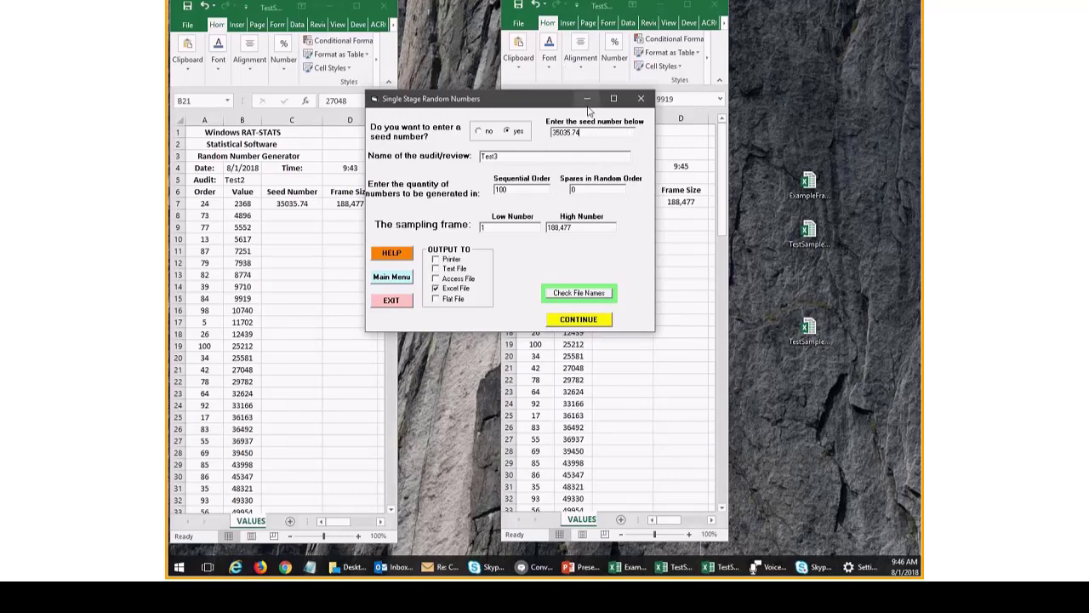
- Dismiss the random numbers setup dialog and return to RAT-STATS' Random Numbers menu
{"action": "left_click", "coordinate": [578, 318]}
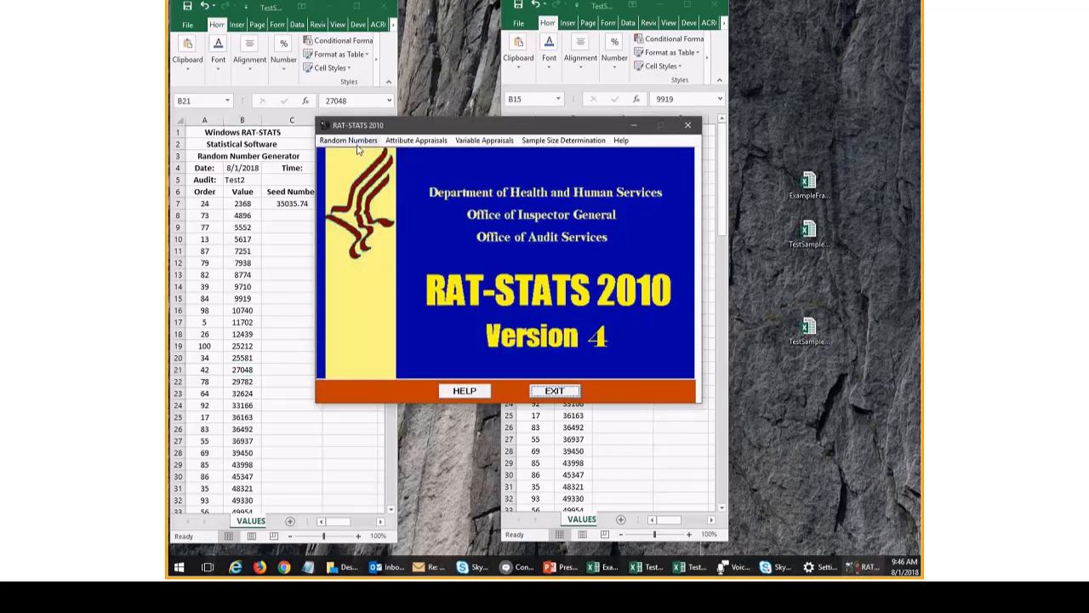
{"action": "left_click", "coordinate": [347, 139]}
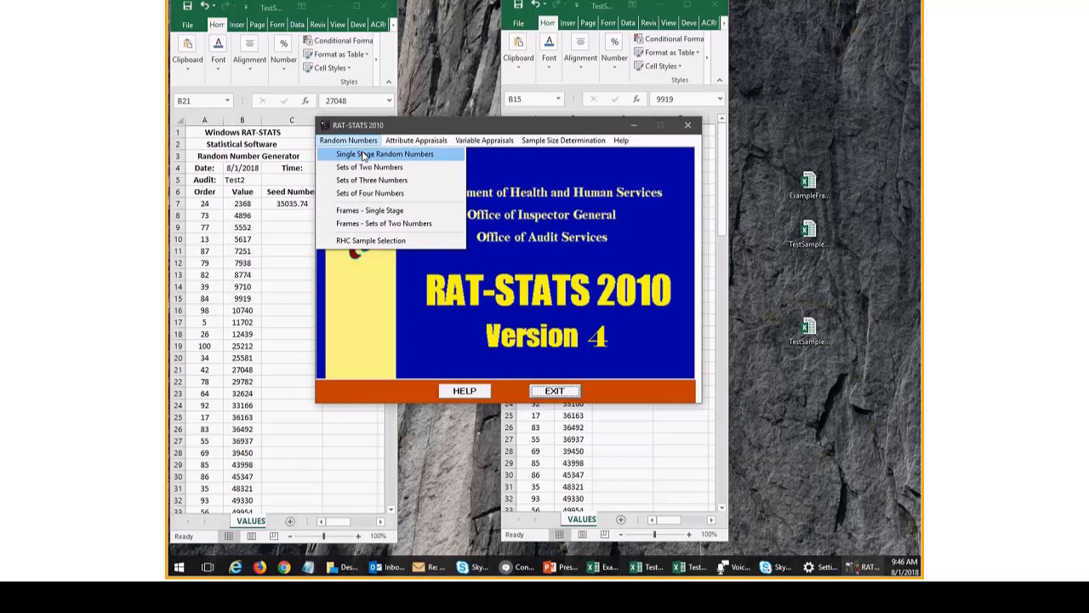